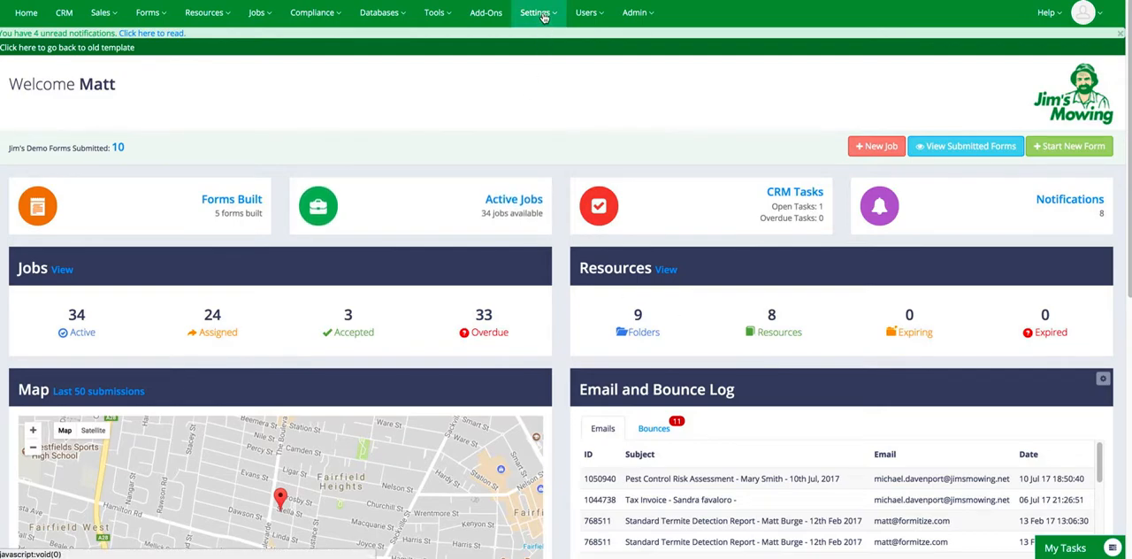
# Go from the dashboard to the CRM Settings page on its Invoices section.
pyautogui.click(534, 12)
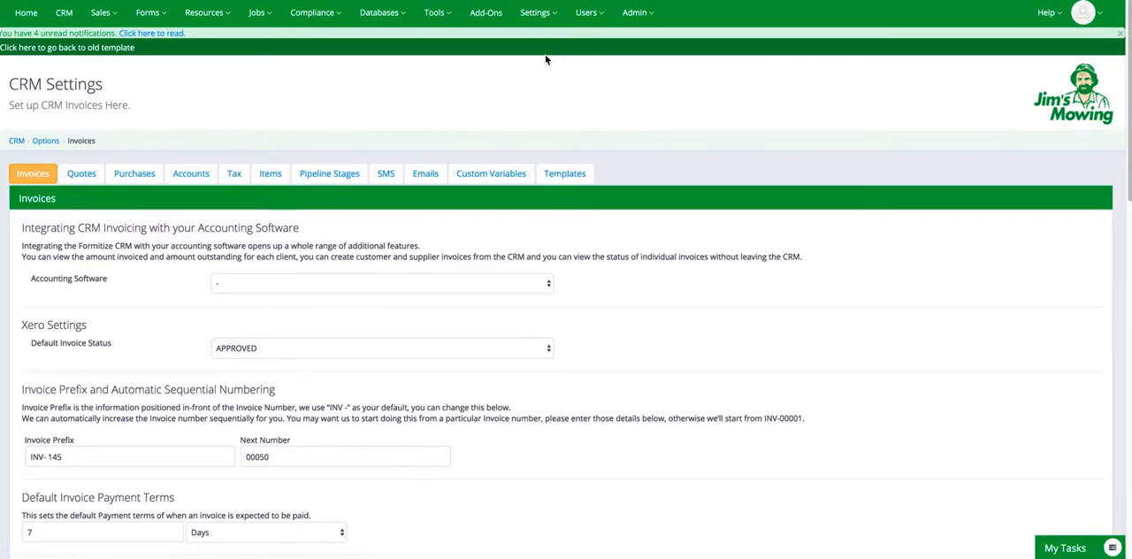
pyautogui.moveTo(329, 174)
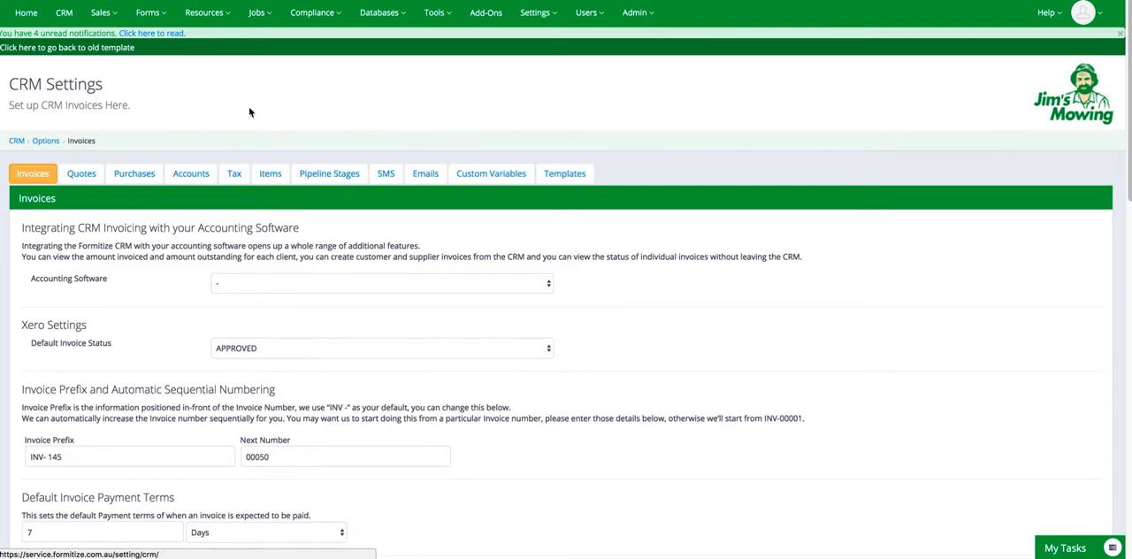
pyautogui.scroll(-3)
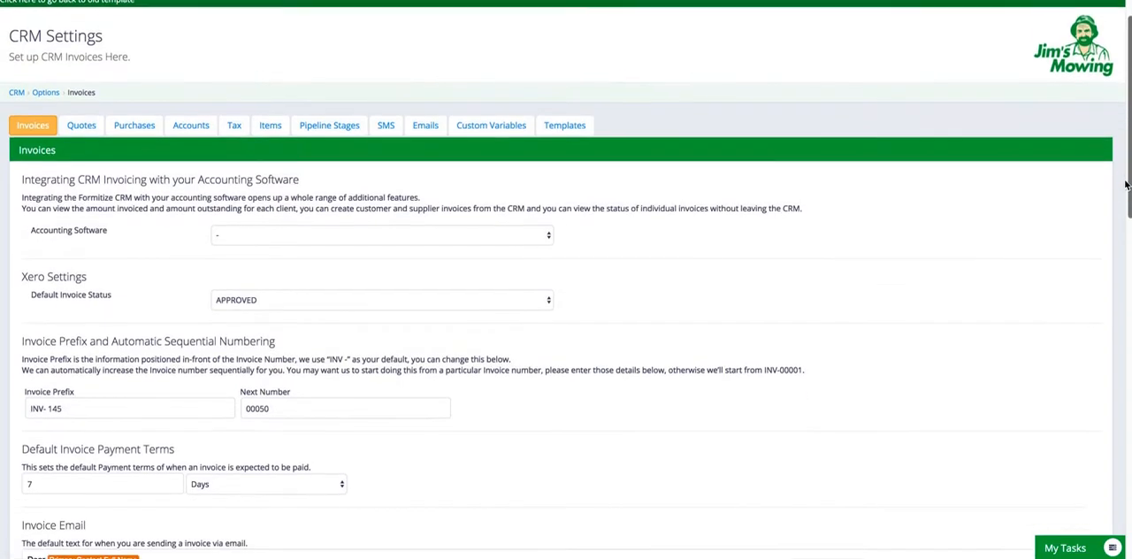
pyautogui.scroll(-3)
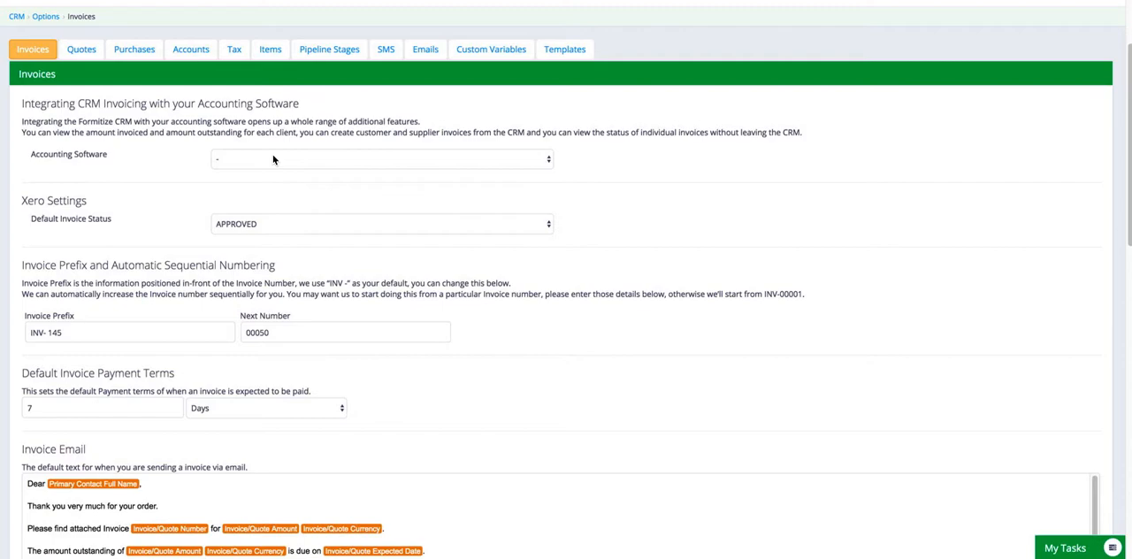
pyautogui.click(380, 159)
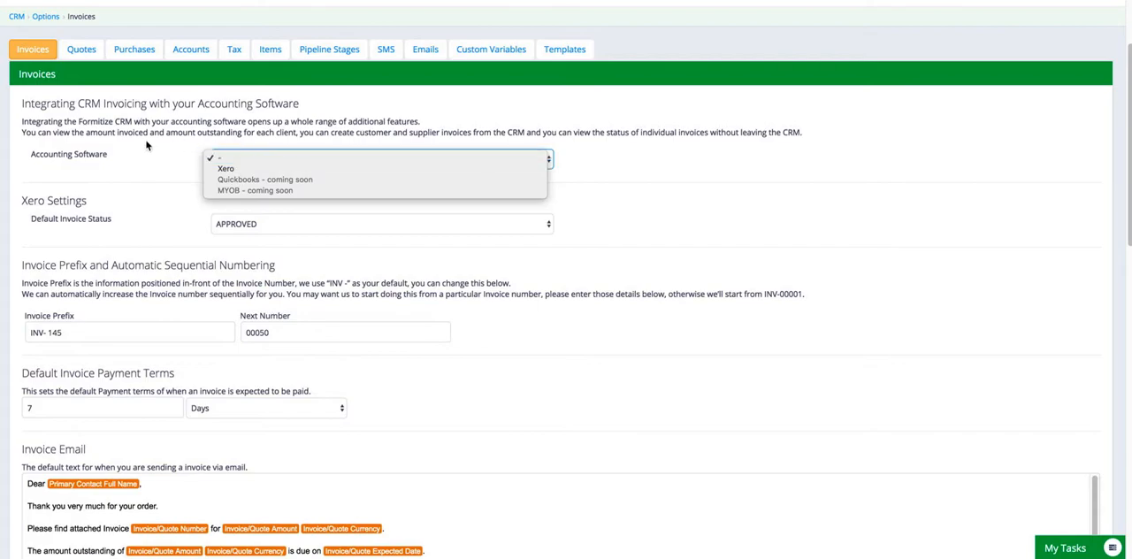
pyautogui.click(219, 157)
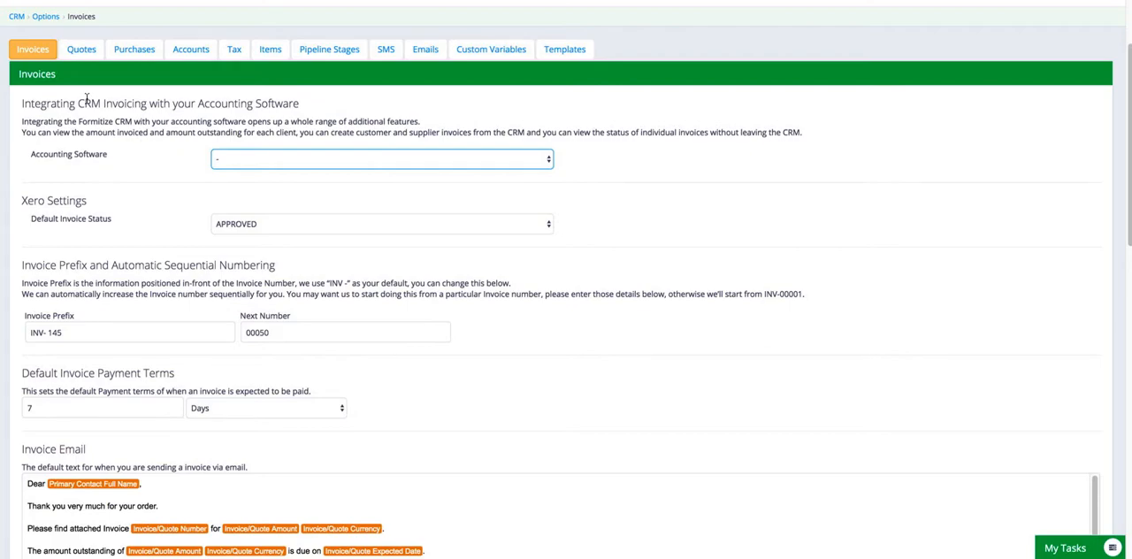
pyautogui.moveTo(138, 213)
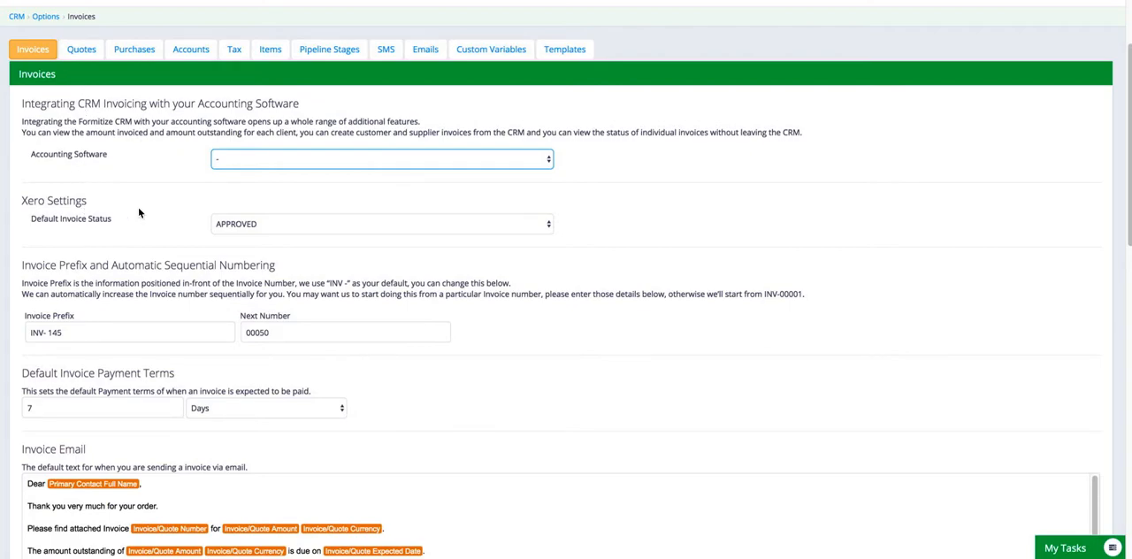
pyautogui.moveTo(446, 248)
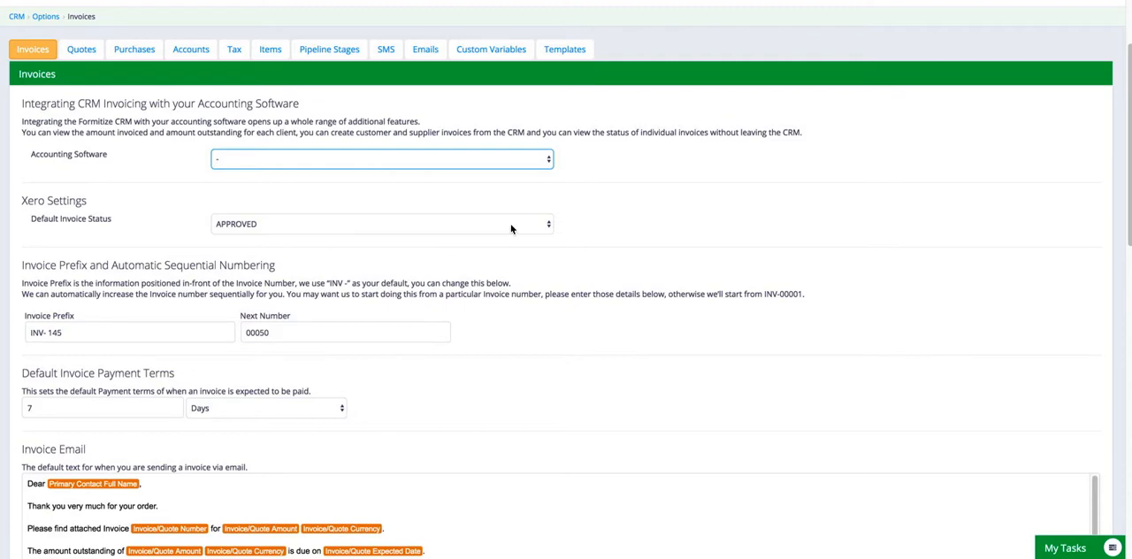
pyautogui.click(379, 223)
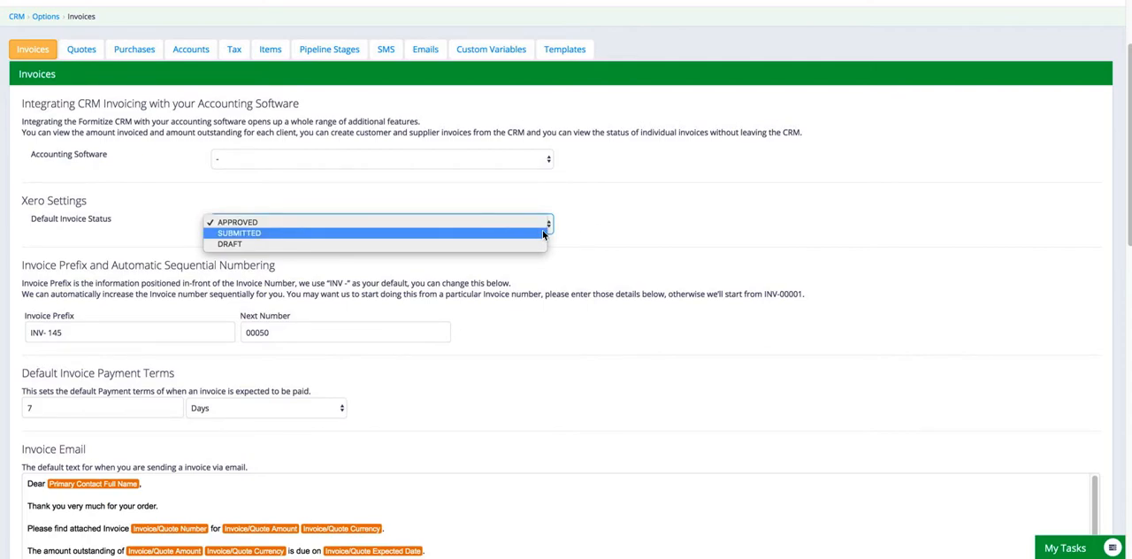
pyautogui.click(237, 223)
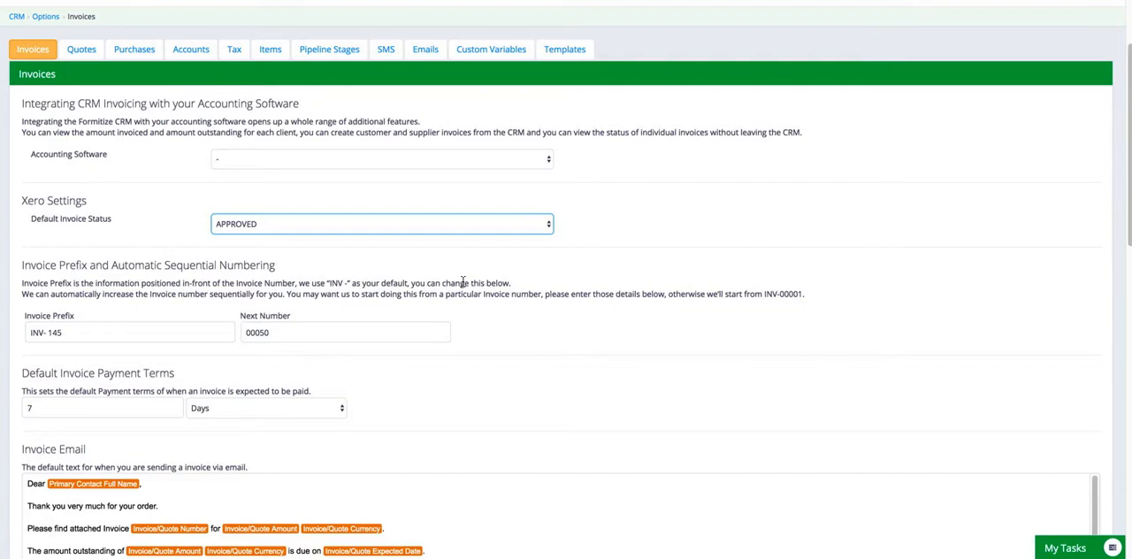
pyautogui.moveTo(1030, 150)
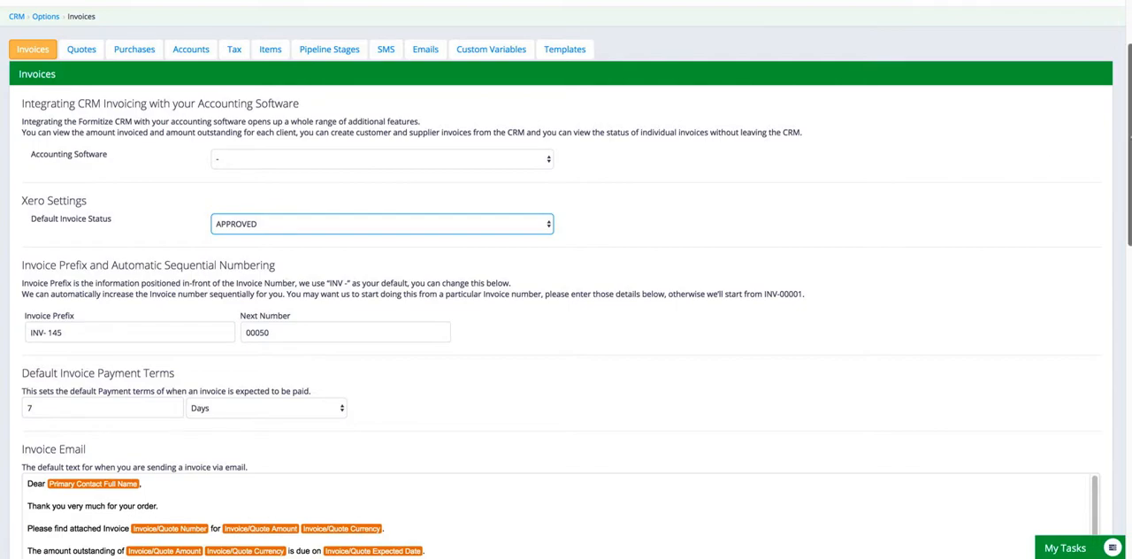
# Reach the default Invoice Email text and start editing it to reveal placeholder options.
pyautogui.scroll(-3)
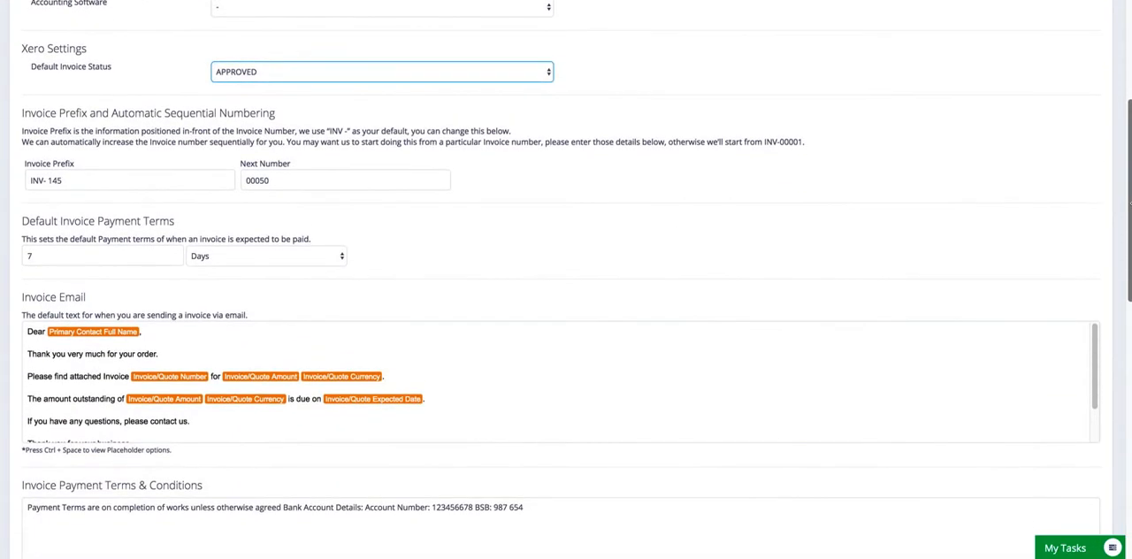
pyautogui.moveTo(149, 254)
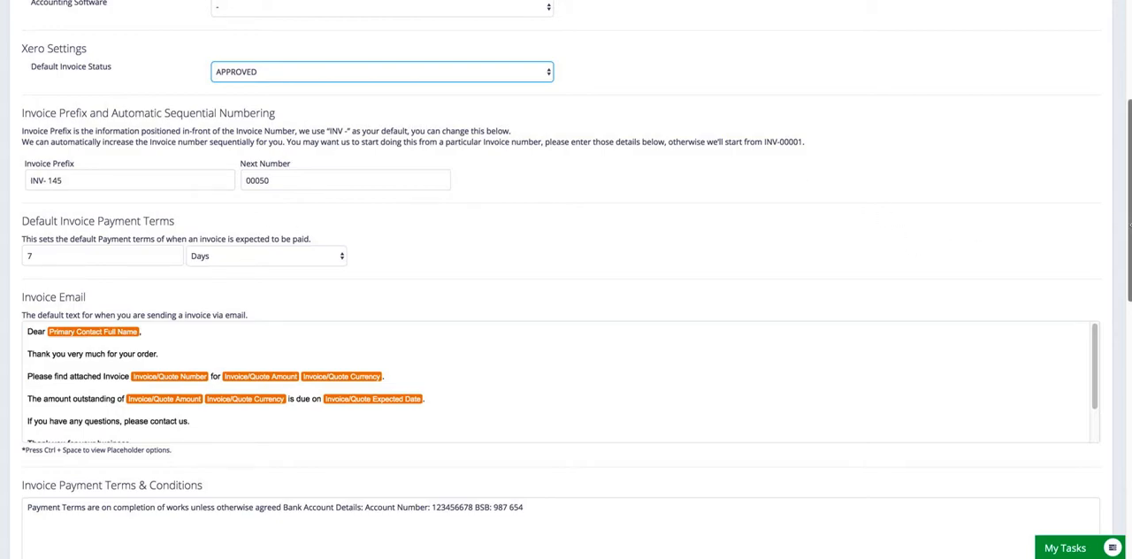
pyautogui.scroll(-3)
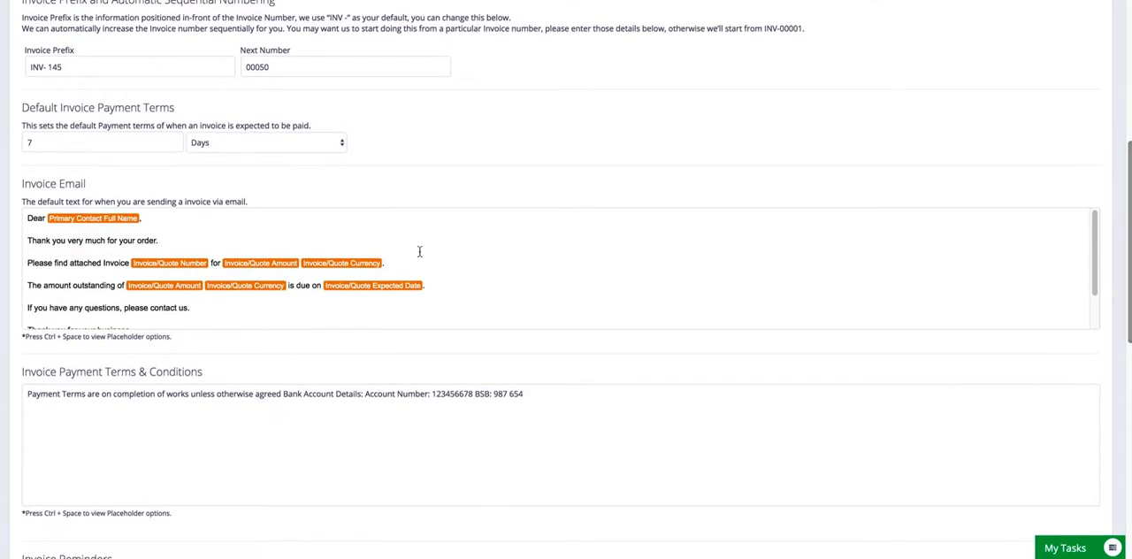
pyautogui.moveTo(177, 209)
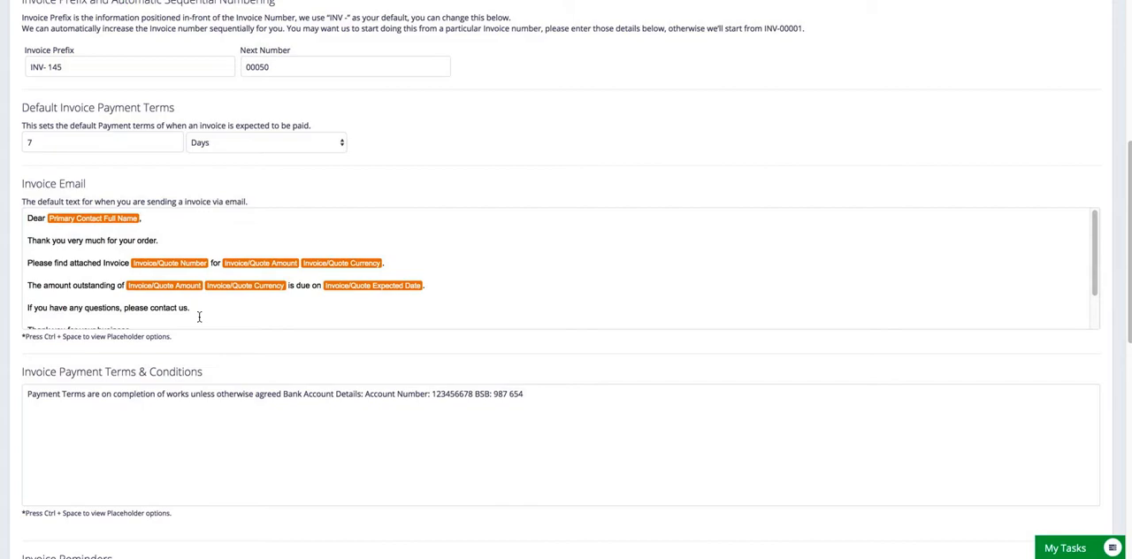
pyautogui.moveTo(174, 269)
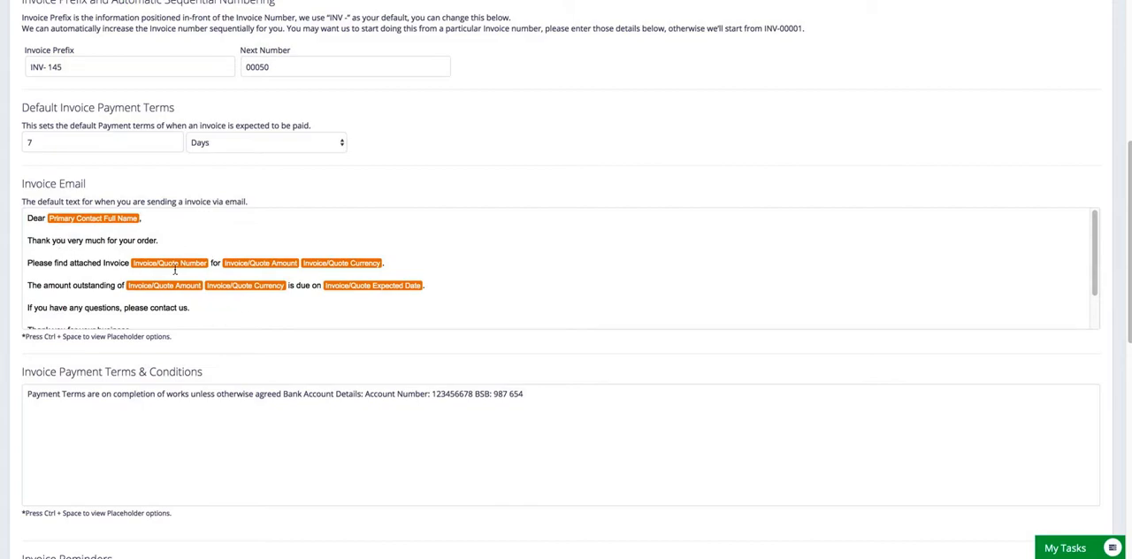
pyautogui.moveTo(358, 272)
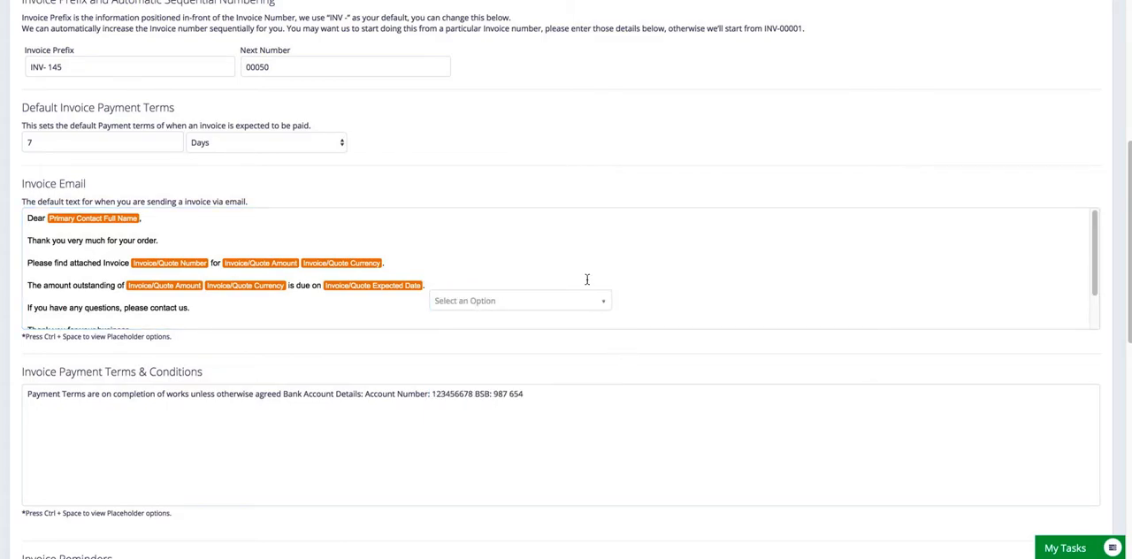
pyautogui.click(520, 300)
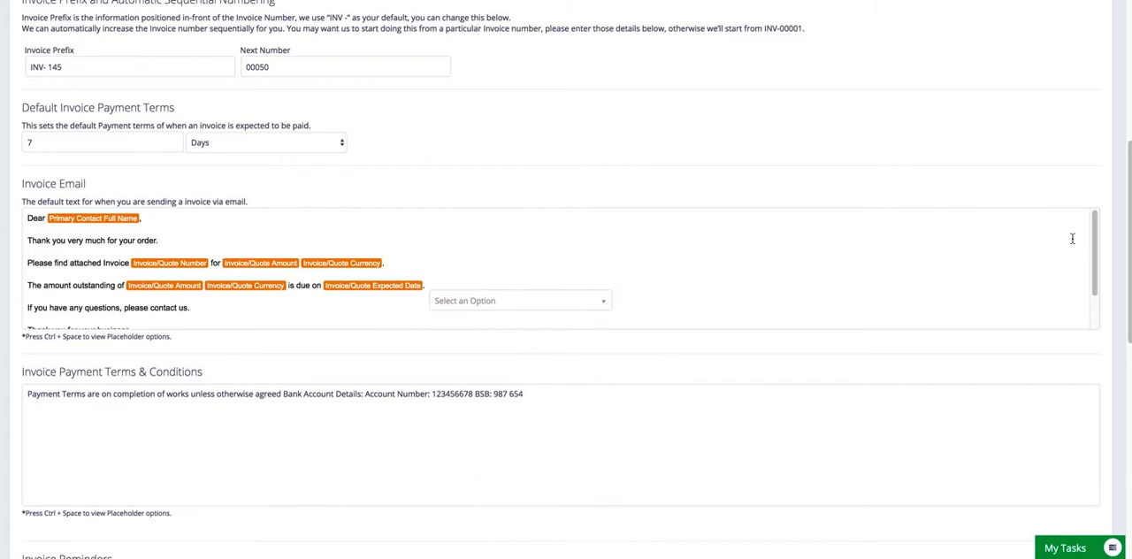
pyautogui.scroll(-3)
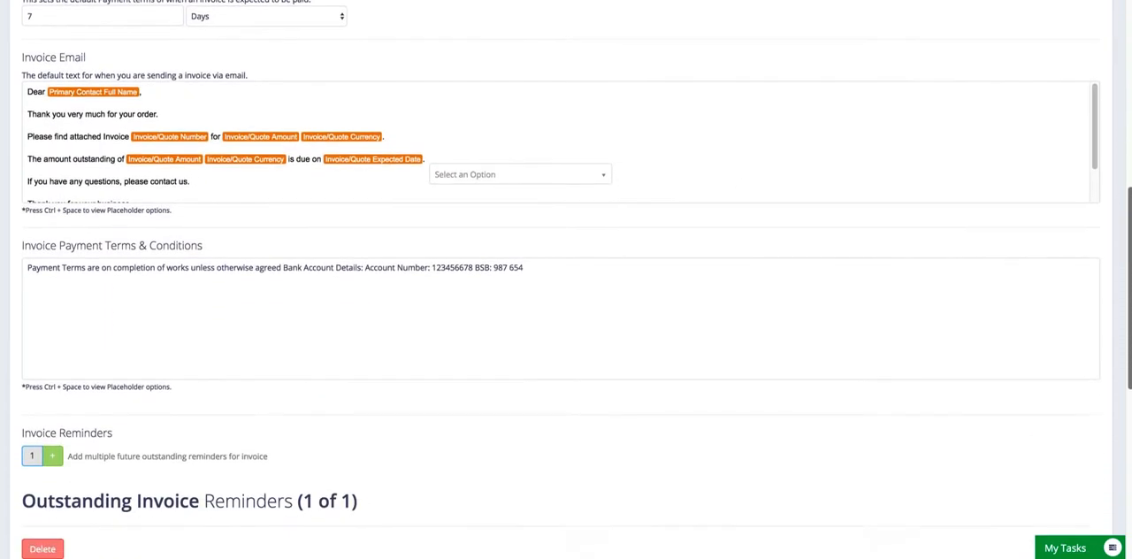
pyautogui.scroll(-3)
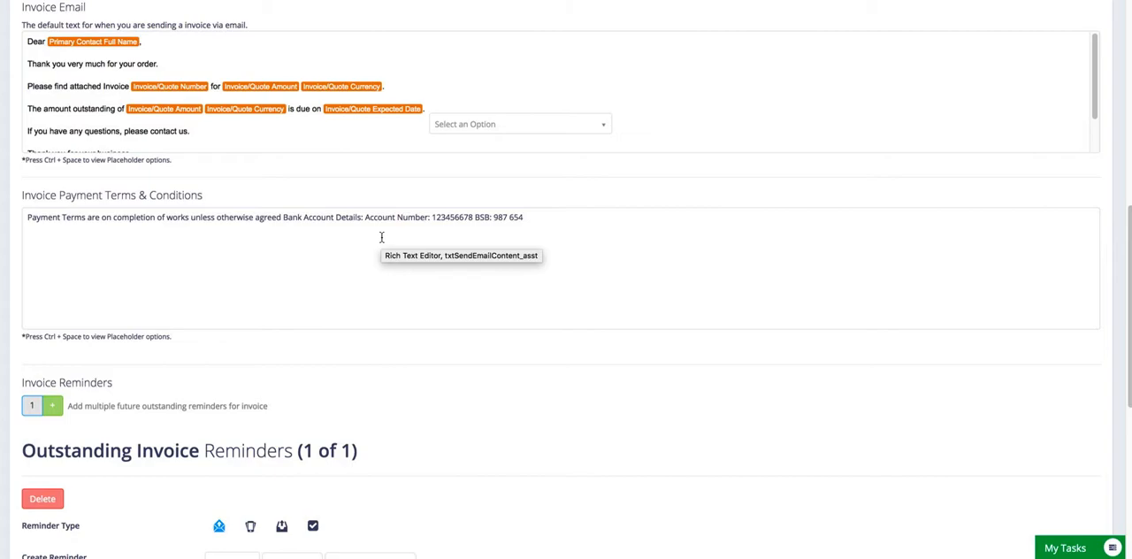
pyautogui.scroll(-3)
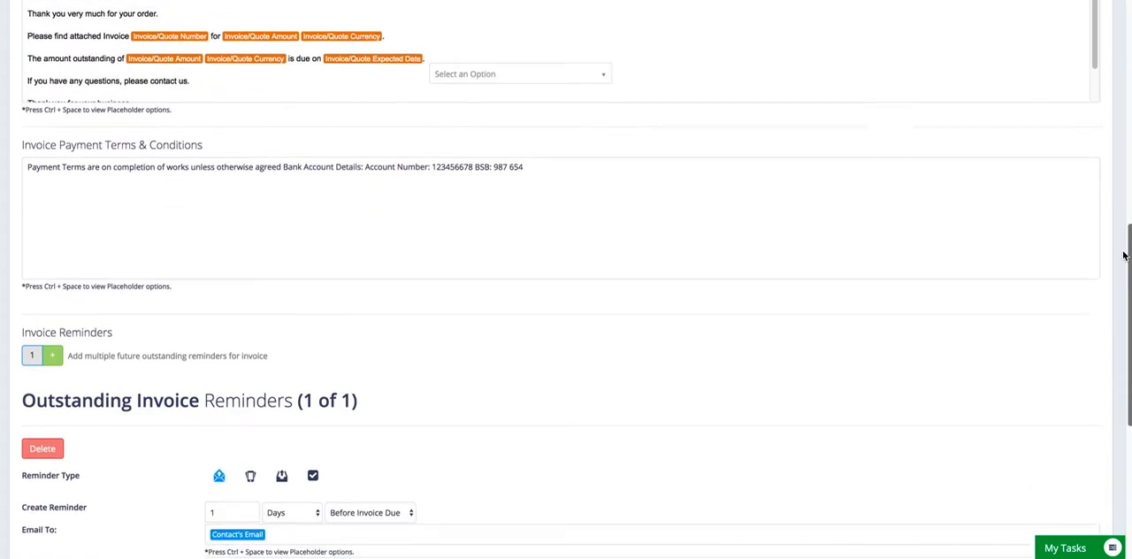
pyautogui.scroll(-3)
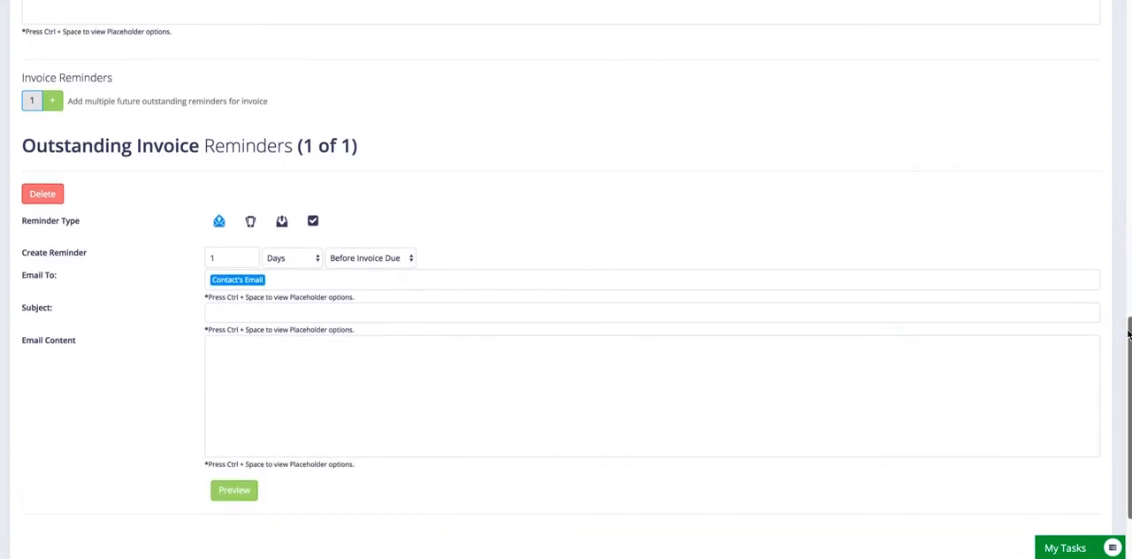
pyautogui.moveTo(170, 204)
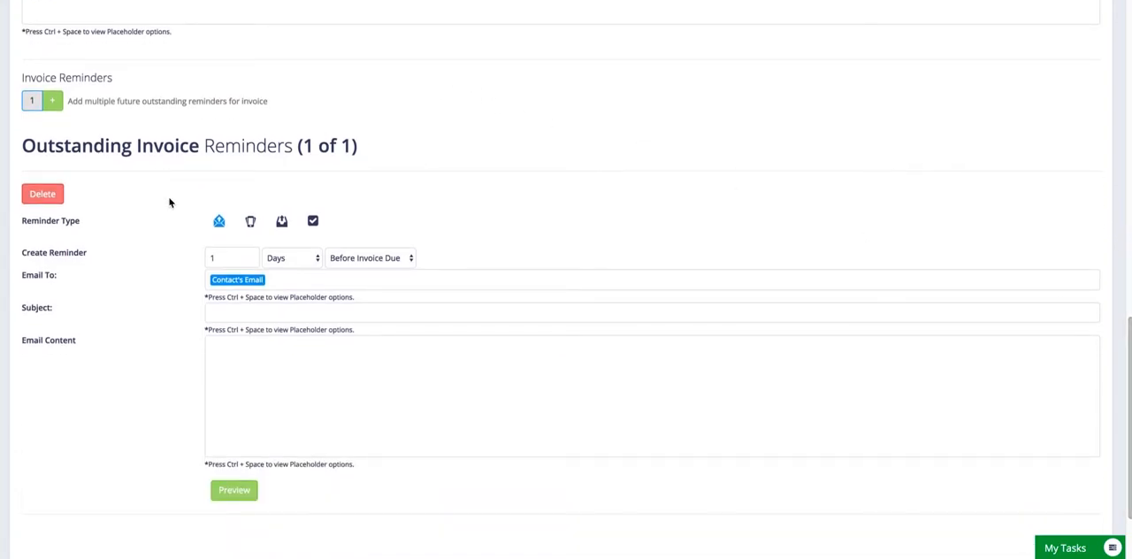
pyautogui.moveTo(252, 221)
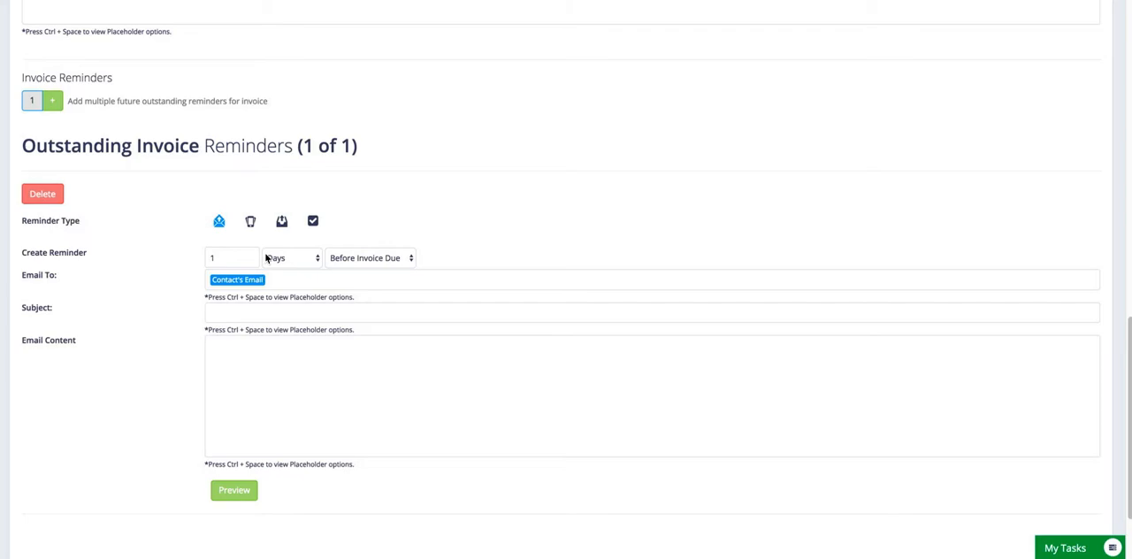
pyautogui.click(290, 258)
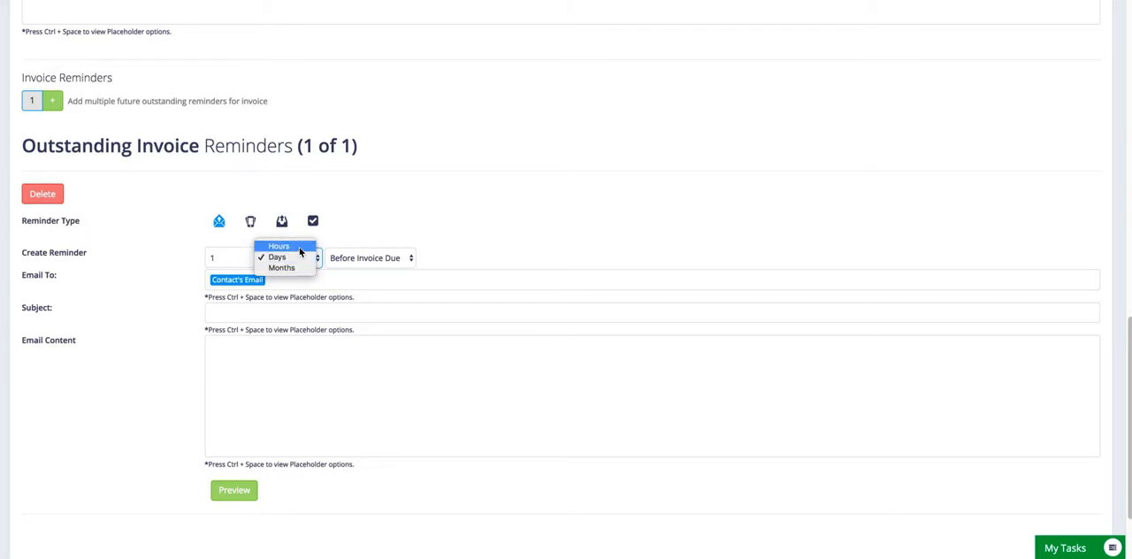
pyautogui.click(277, 257)
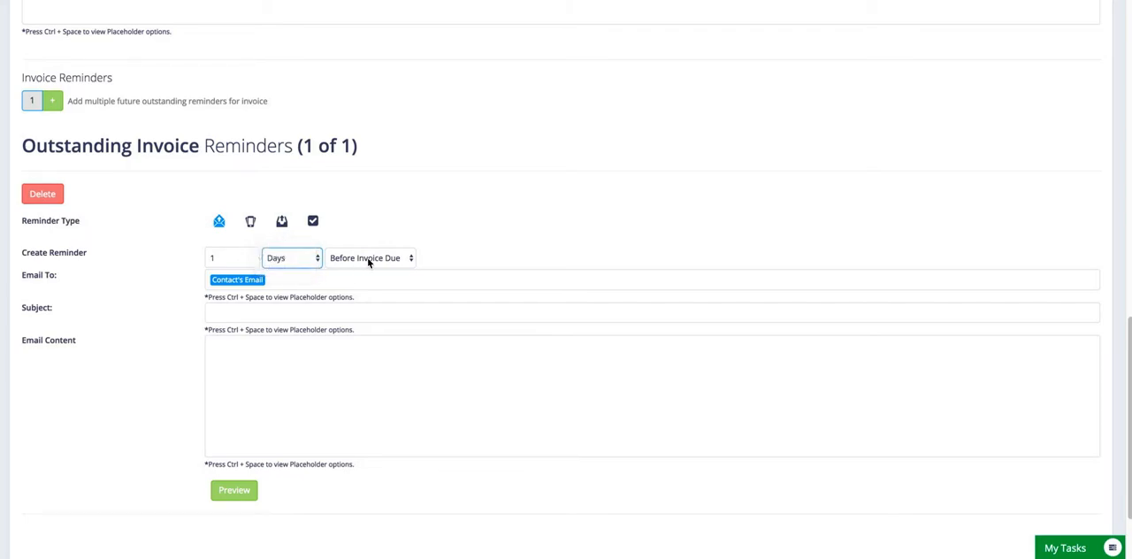
pyautogui.click(370, 258)
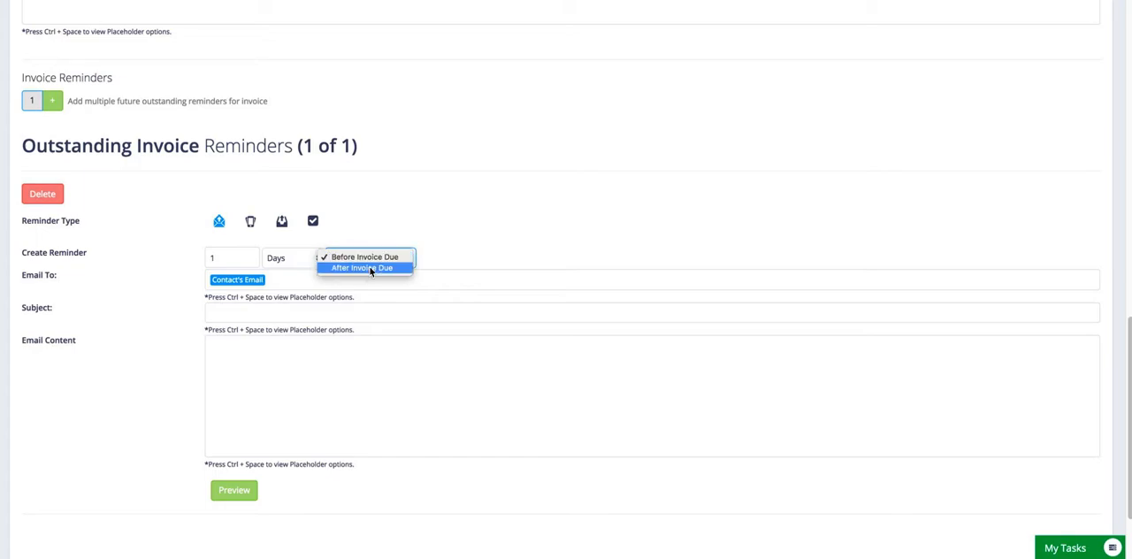
pyautogui.click(365, 257)
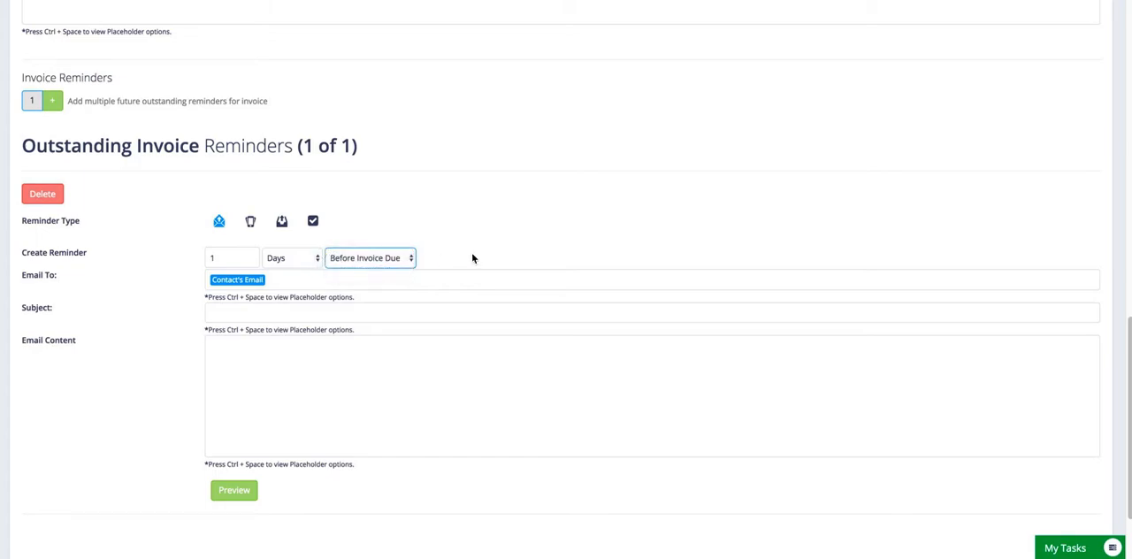
pyautogui.moveTo(442, 478)
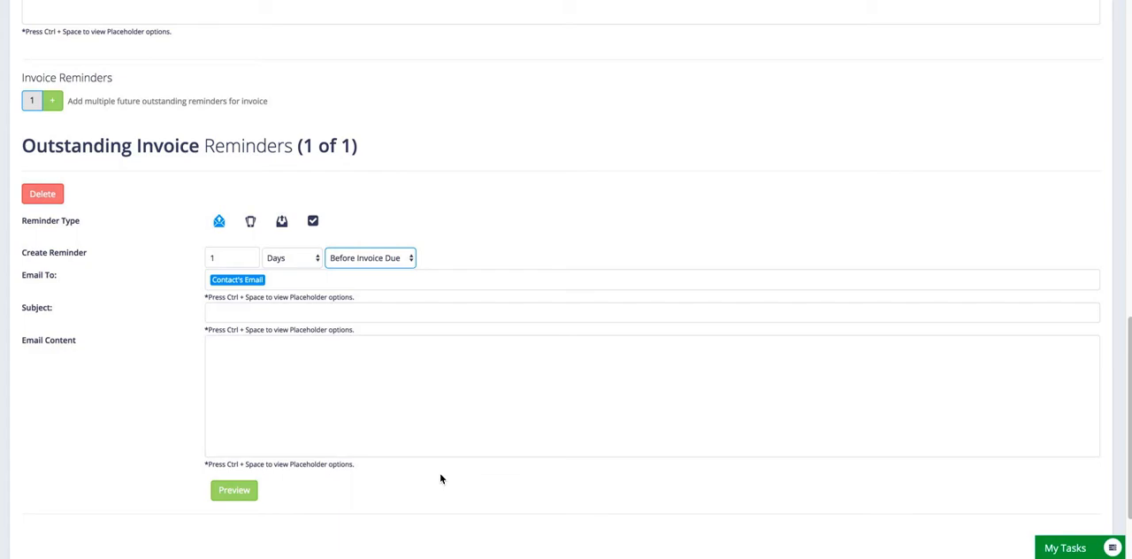
pyautogui.moveTo(151, 246)
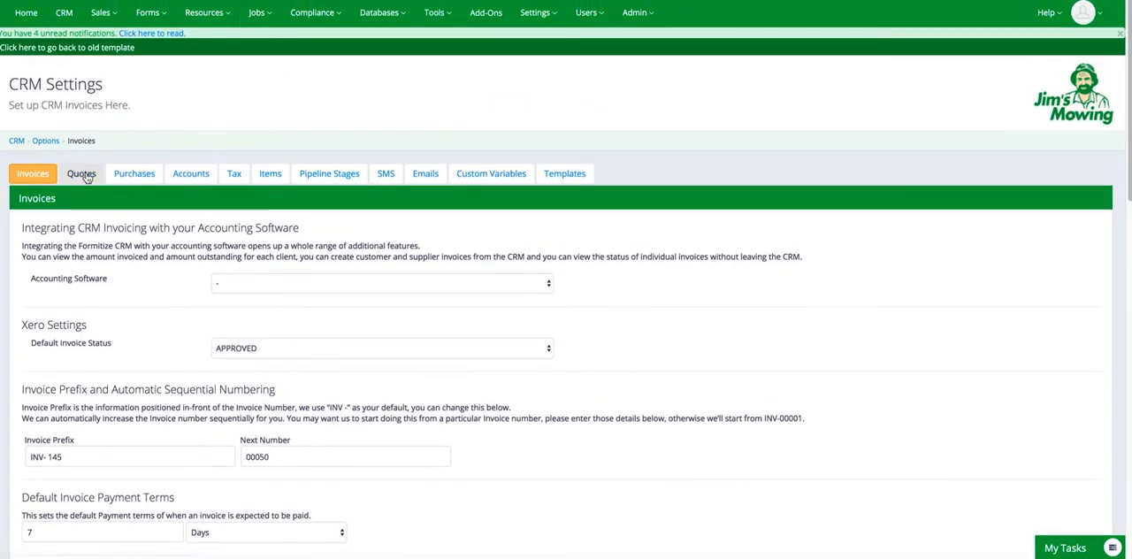
# Review the Quotes settings: quote numbering, title, terms and default email text.
pyautogui.click(81, 173)
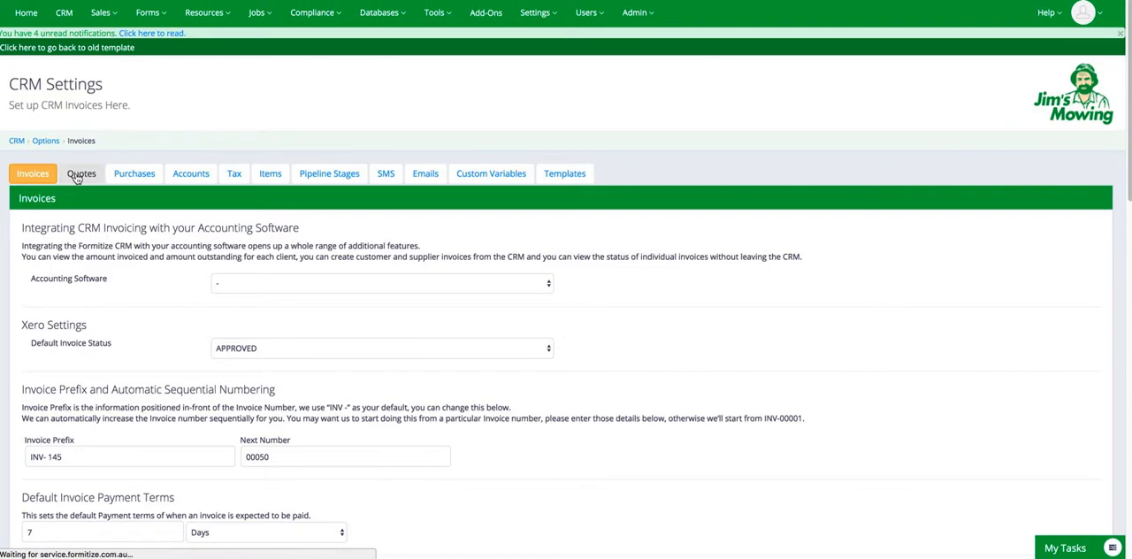
pyautogui.click(81, 173)
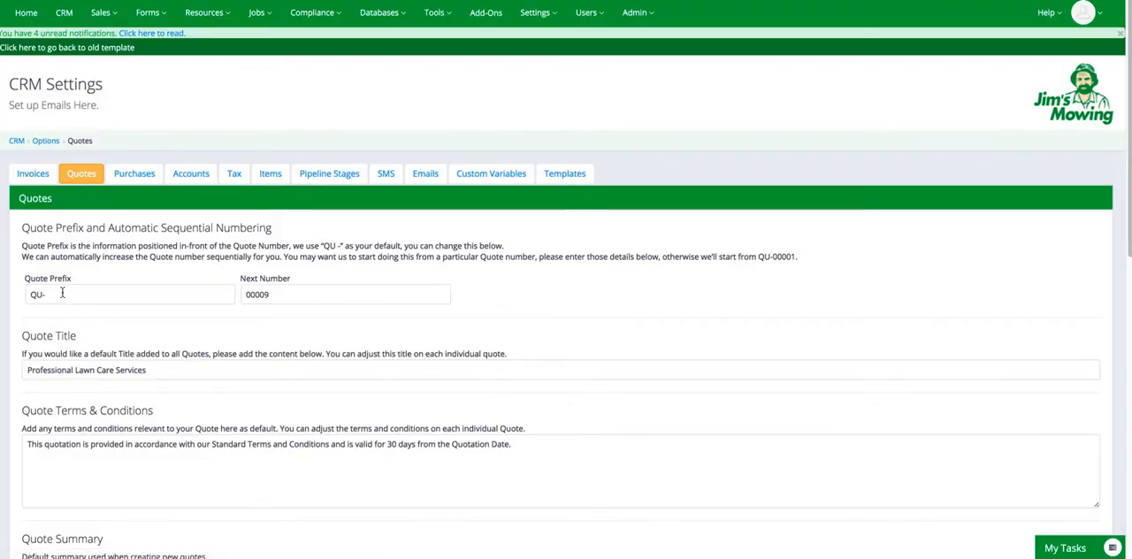
pyautogui.moveTo(51, 344)
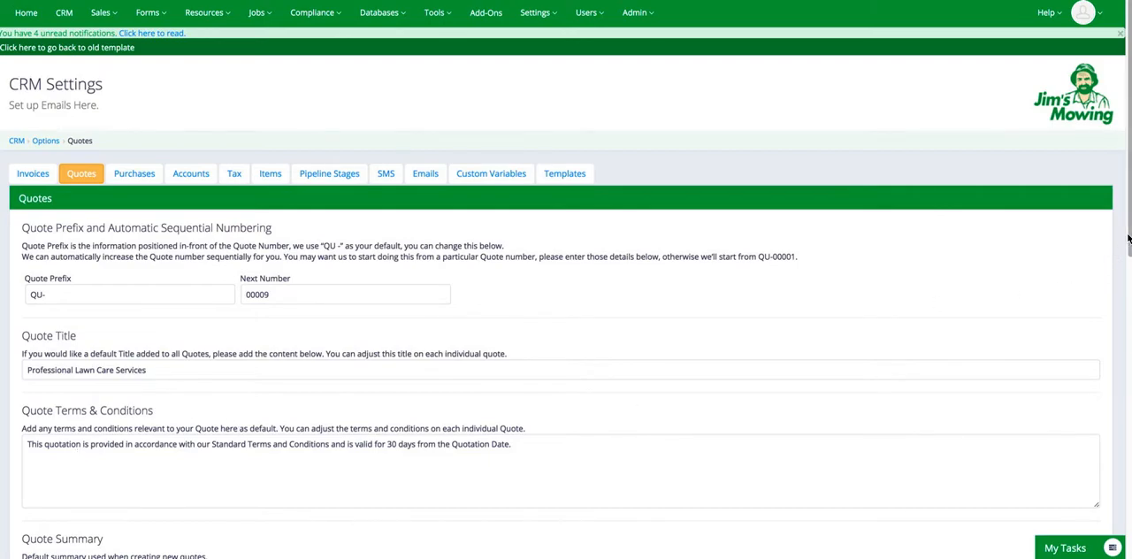
pyautogui.scroll(-3)
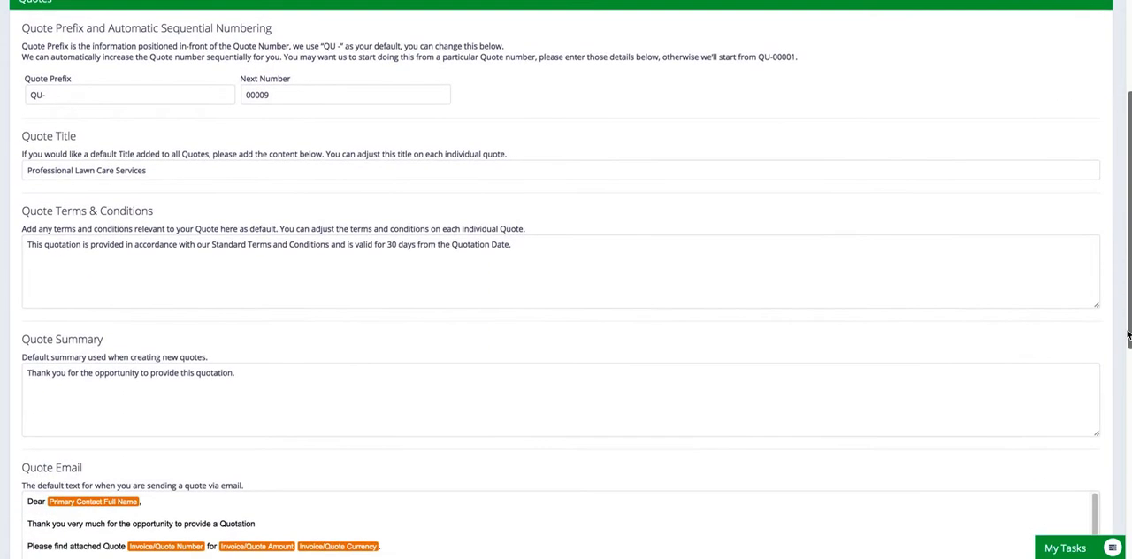
pyautogui.scroll(-3)
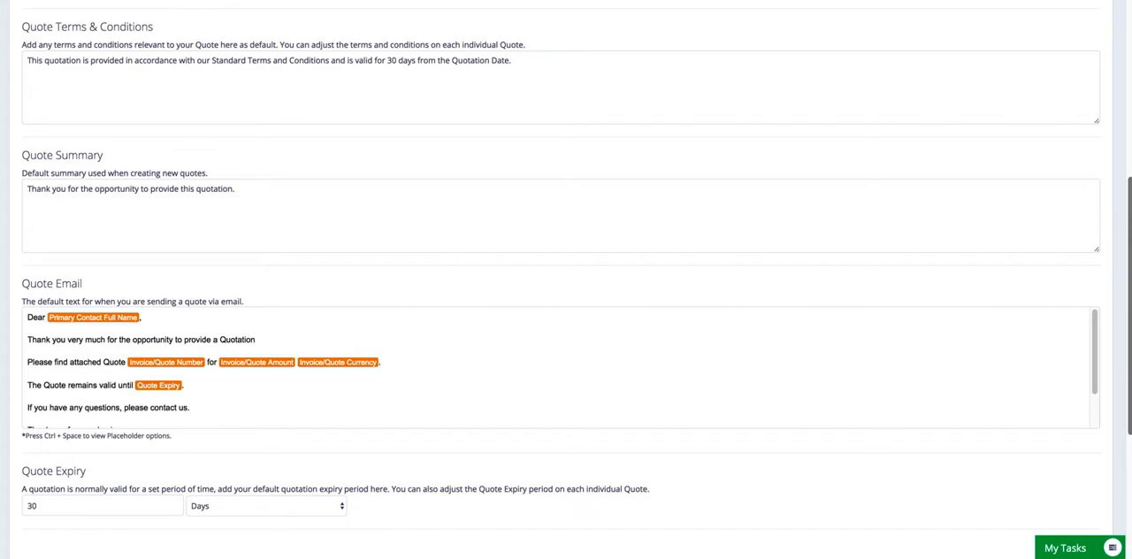
pyautogui.scroll(-3)
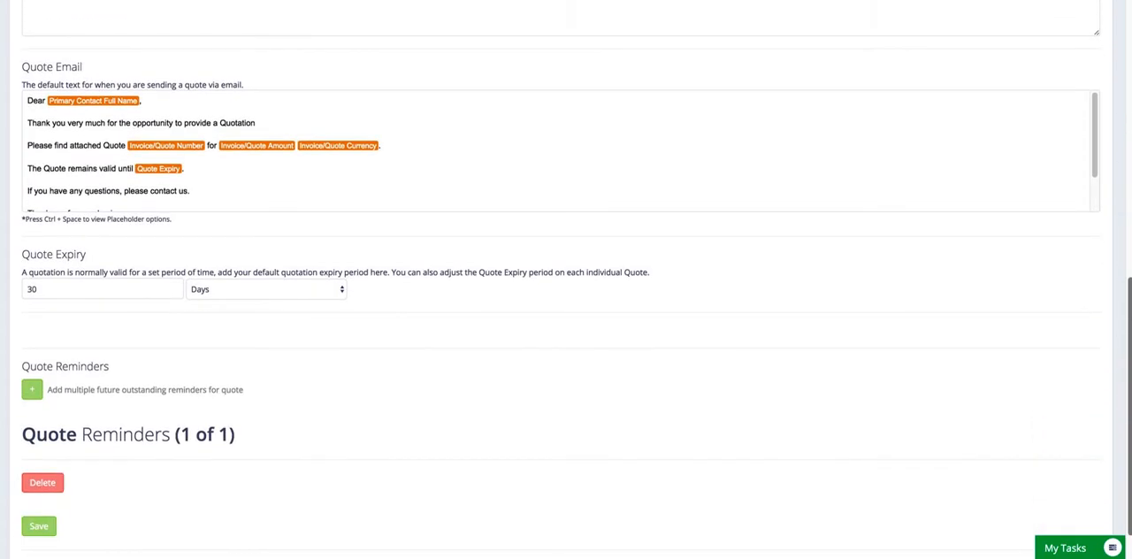
pyautogui.scroll(-3)
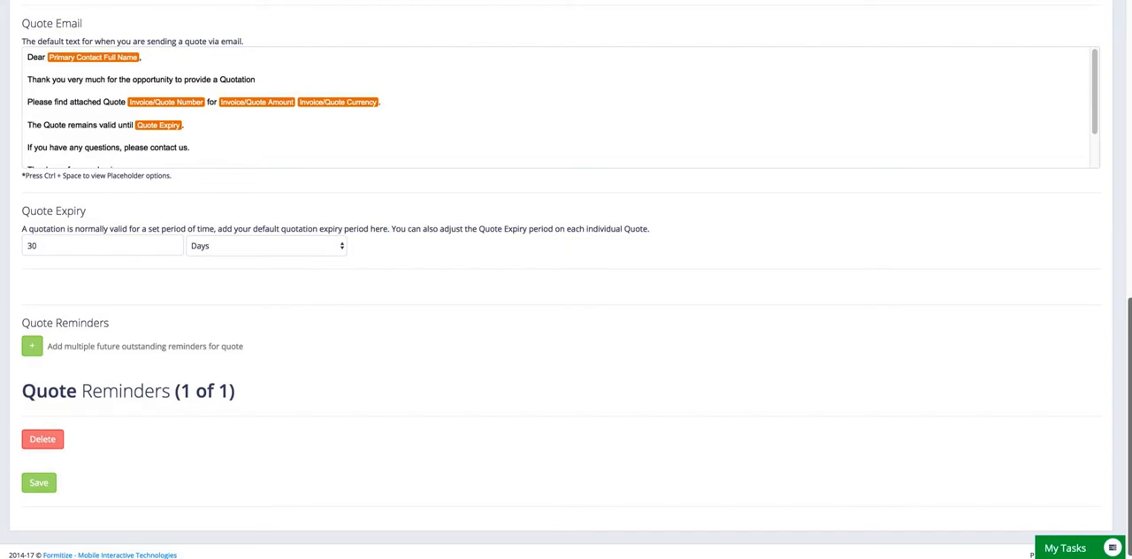
pyautogui.scroll(3)
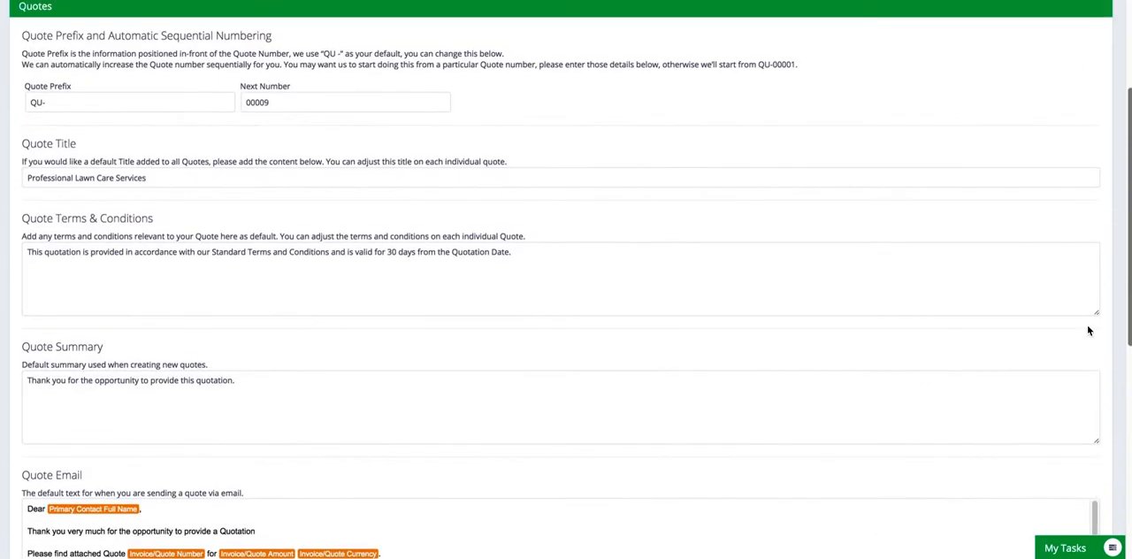
pyautogui.scroll(3)
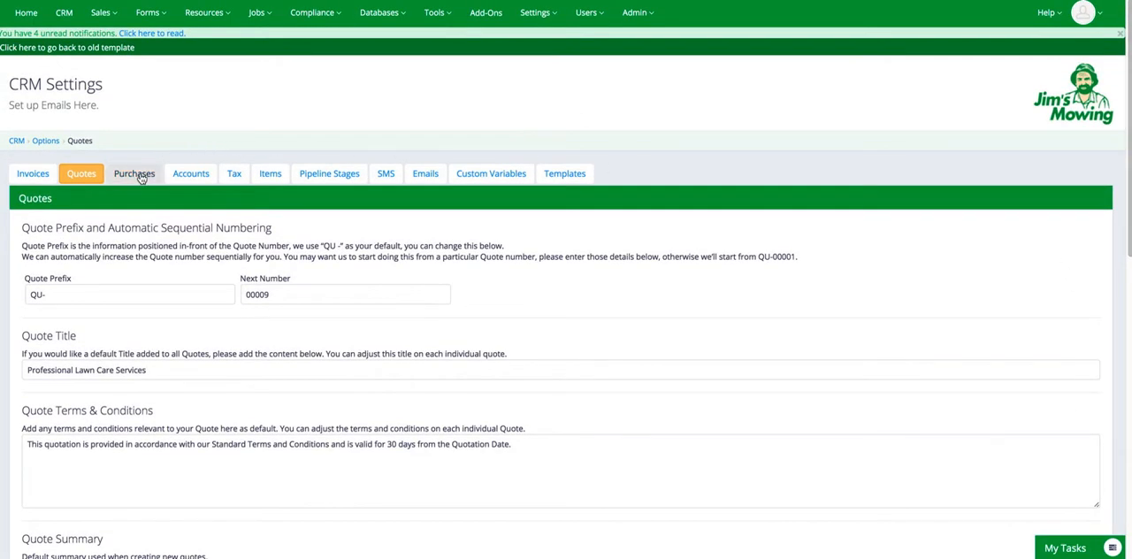
# Switch to the Purchases settings showing purchase order prefix, next number and email text.
pyautogui.click(135, 174)
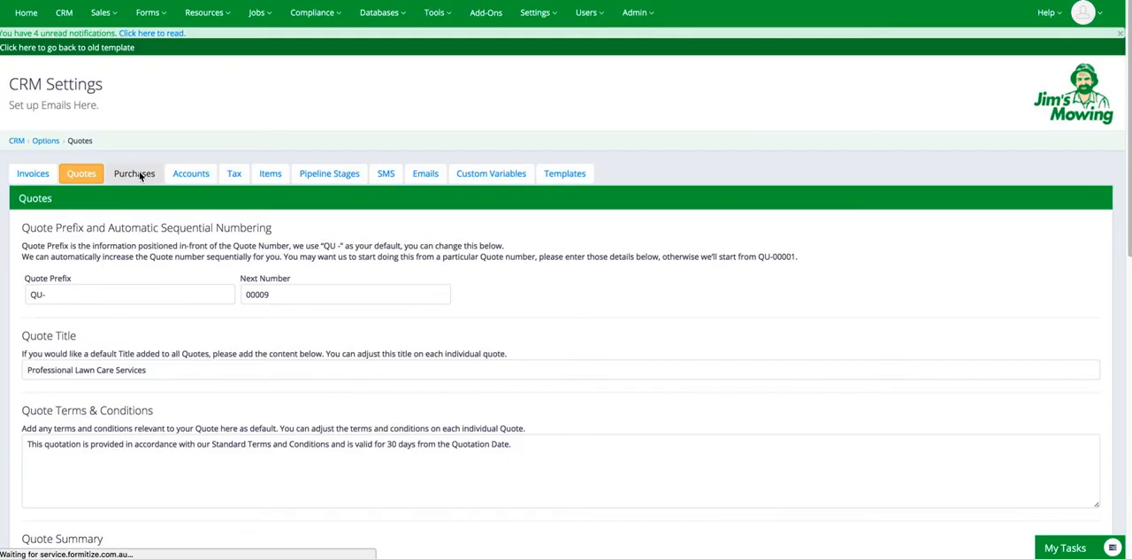
pyautogui.click(134, 173)
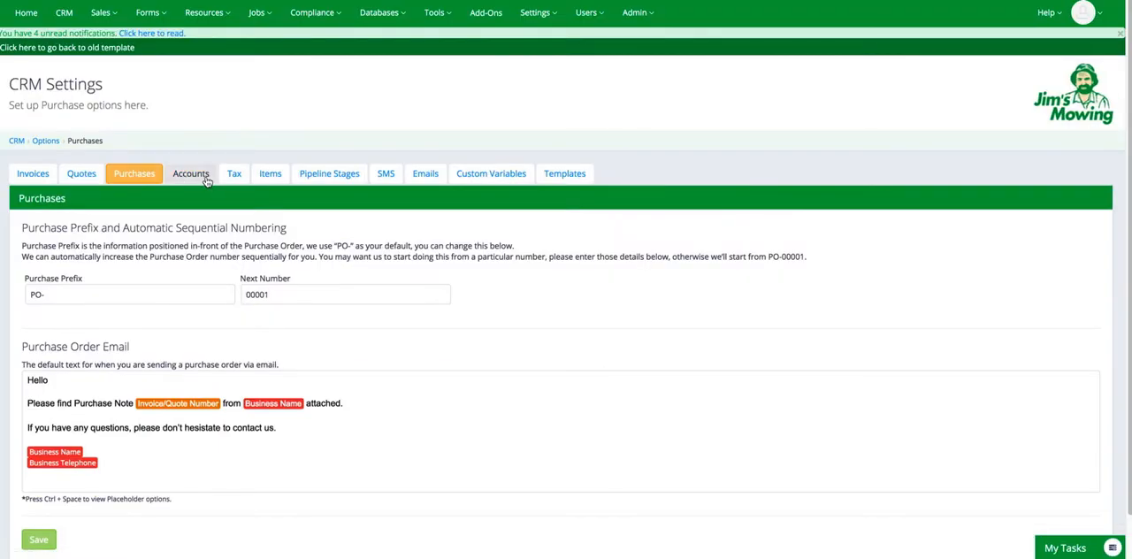
pyautogui.click(191, 173)
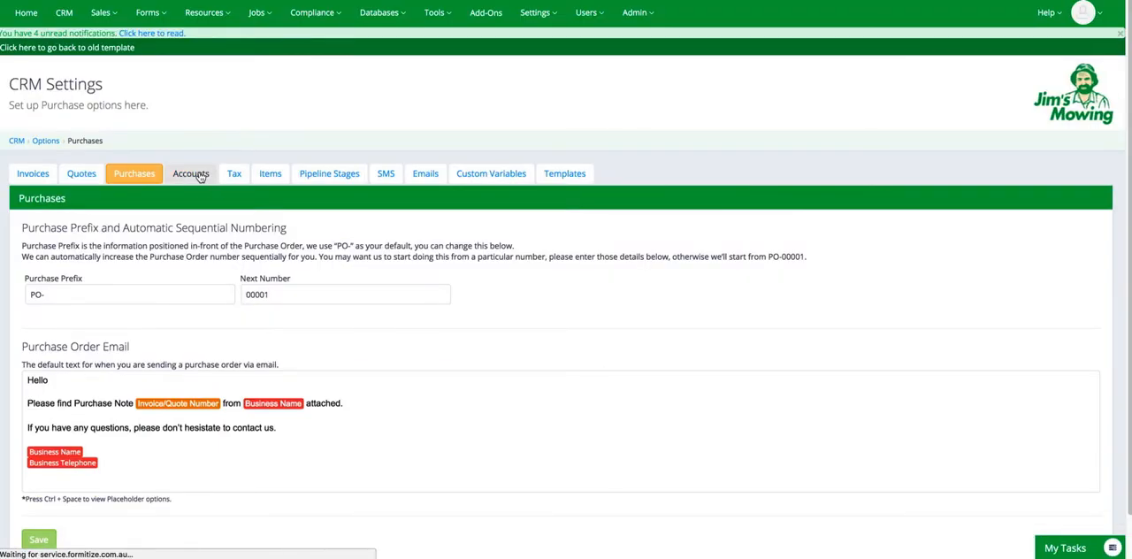
# Show the Accounts list: Sales, Purchases, Other Revenue and Business Bank Account.
pyautogui.click(191, 173)
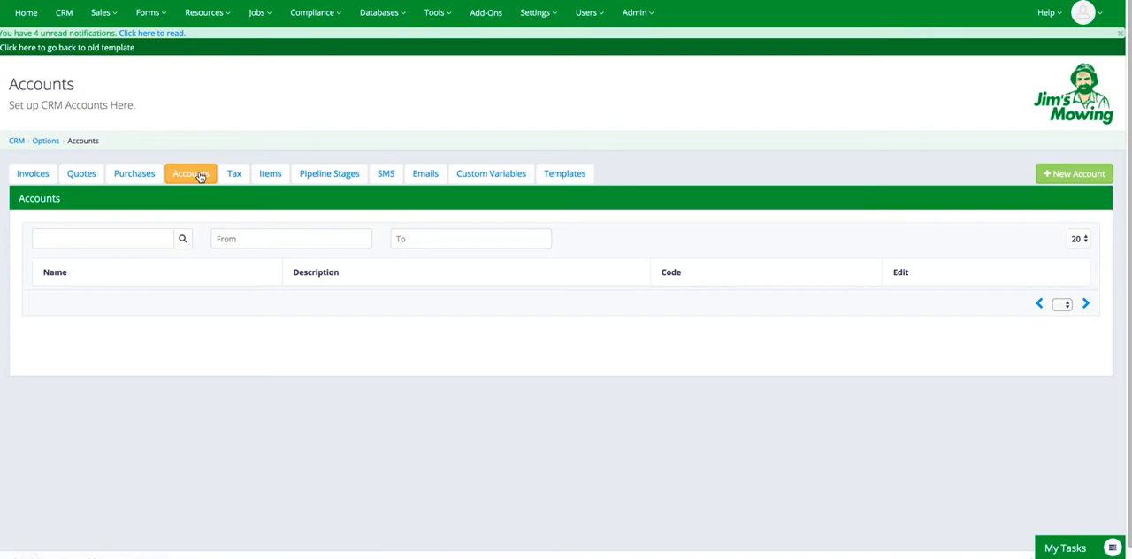
pyautogui.click(191, 173)
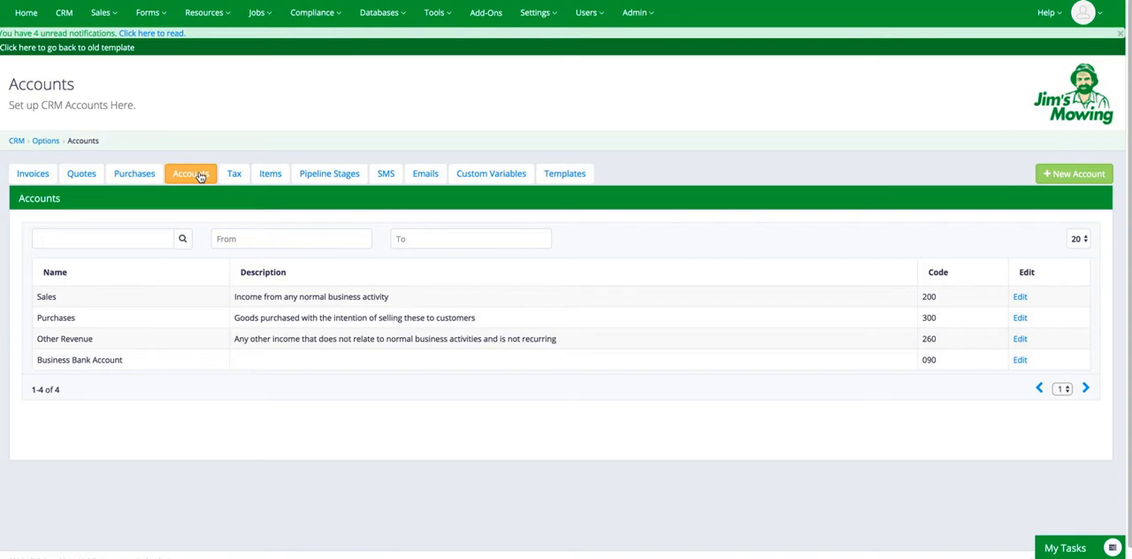
pyautogui.moveTo(863, 180)
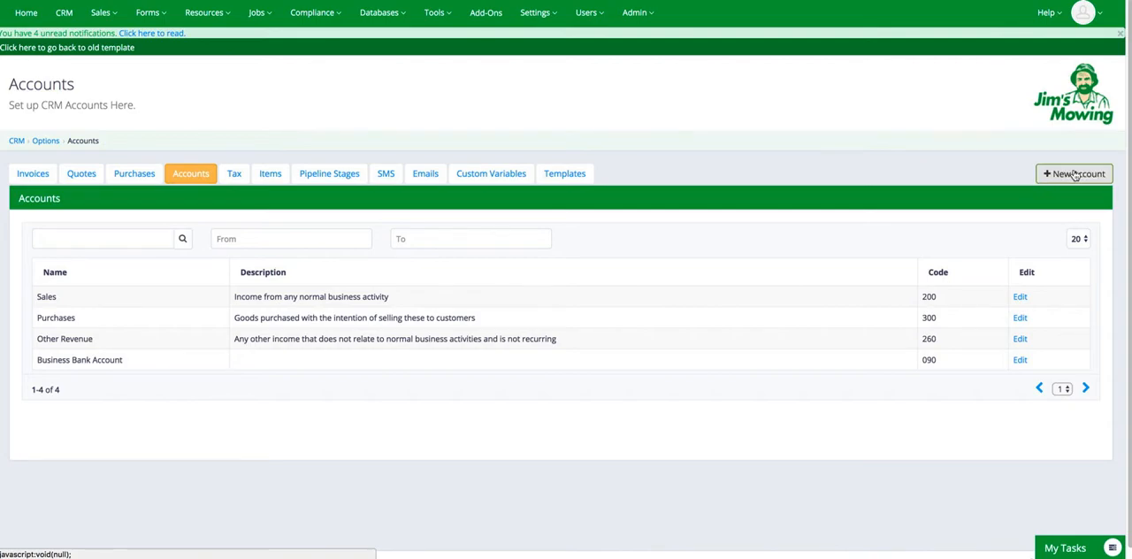
pyautogui.click(1074, 174)
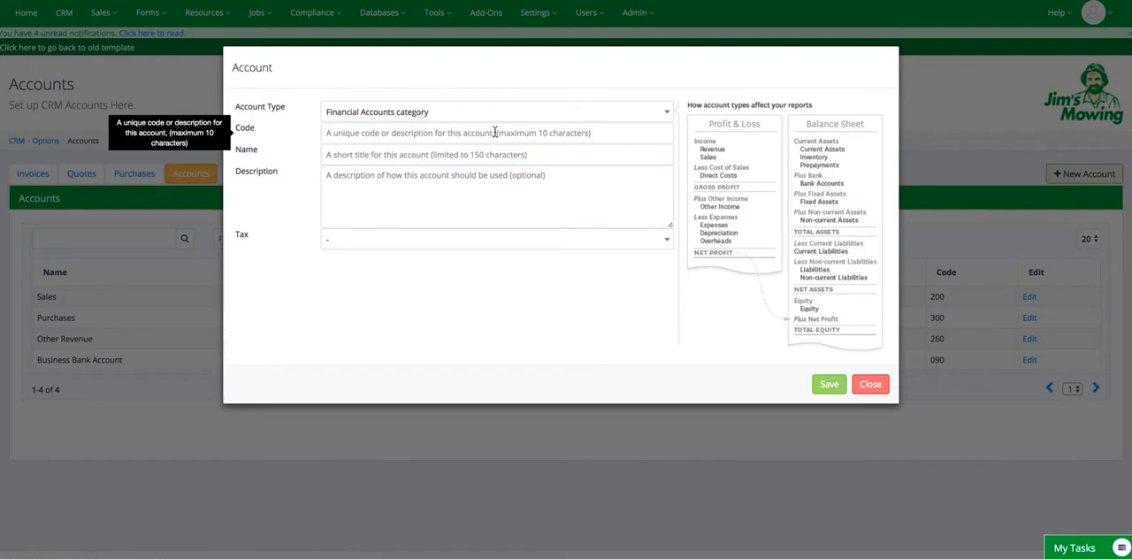
pyautogui.click(495, 111)
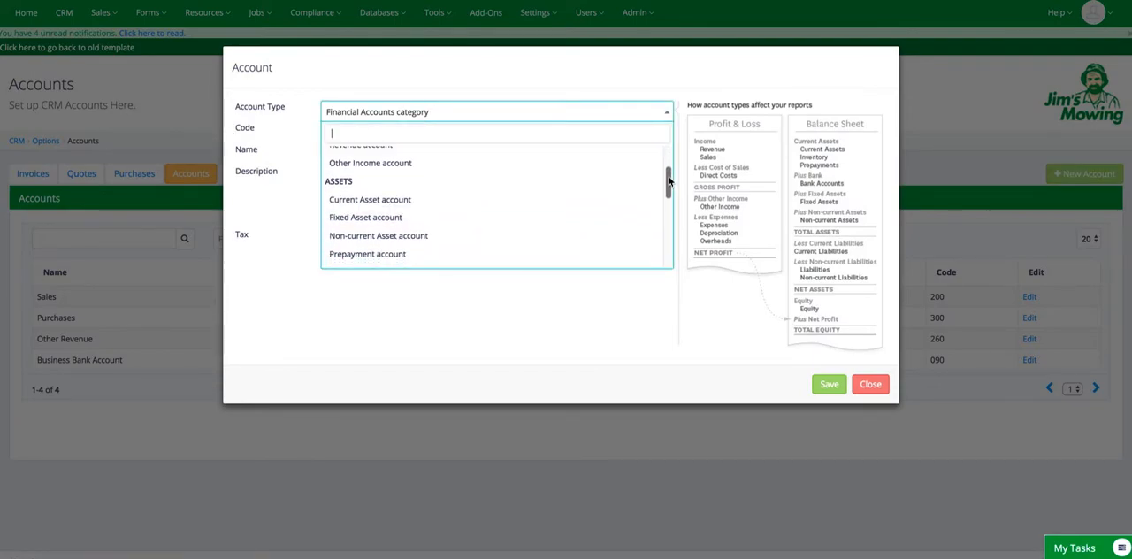
pyautogui.scroll(-3)
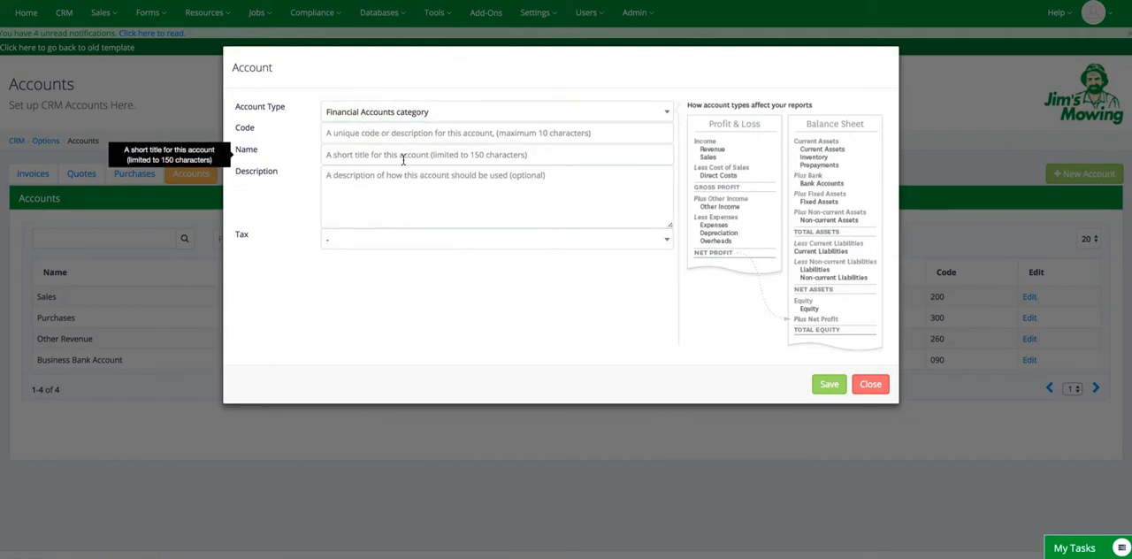
pyautogui.click(495, 239)
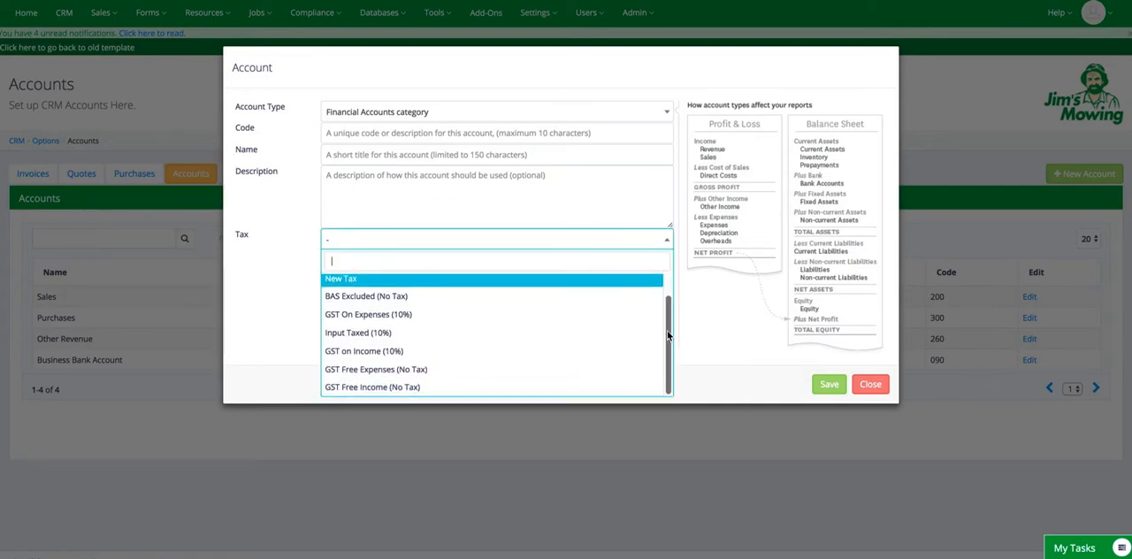
pyautogui.moveTo(719, 332)
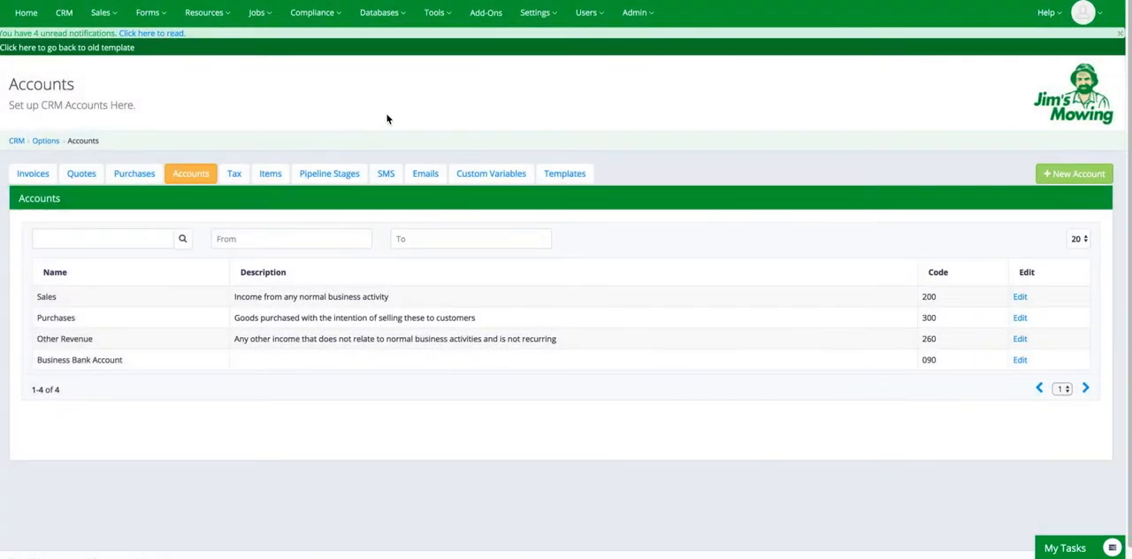
# View the six GST tax rates, then look at the New Tax form and close it unsaved.
pyautogui.click(234, 174)
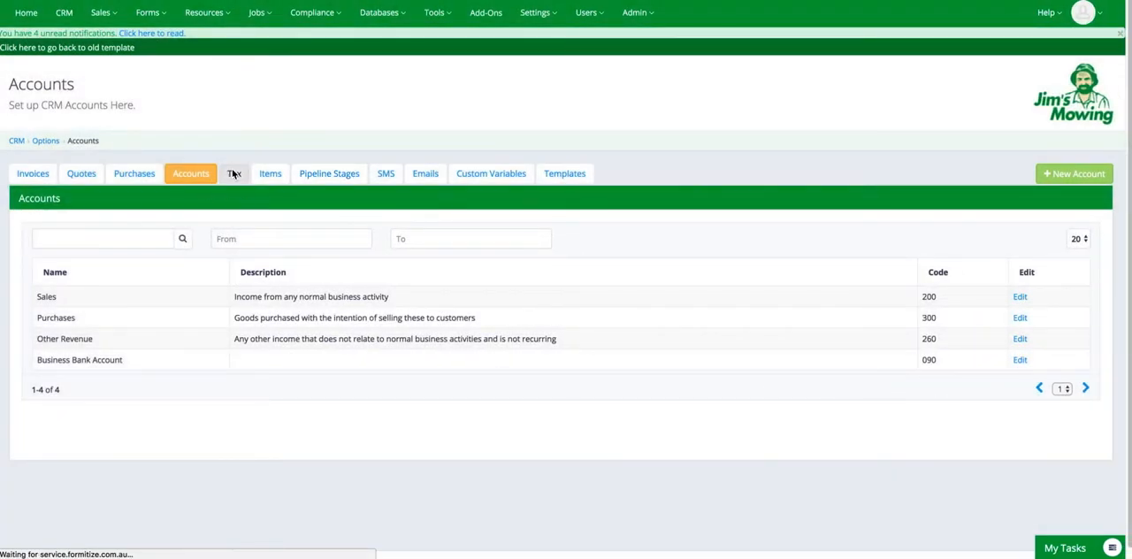
pyautogui.click(234, 173)
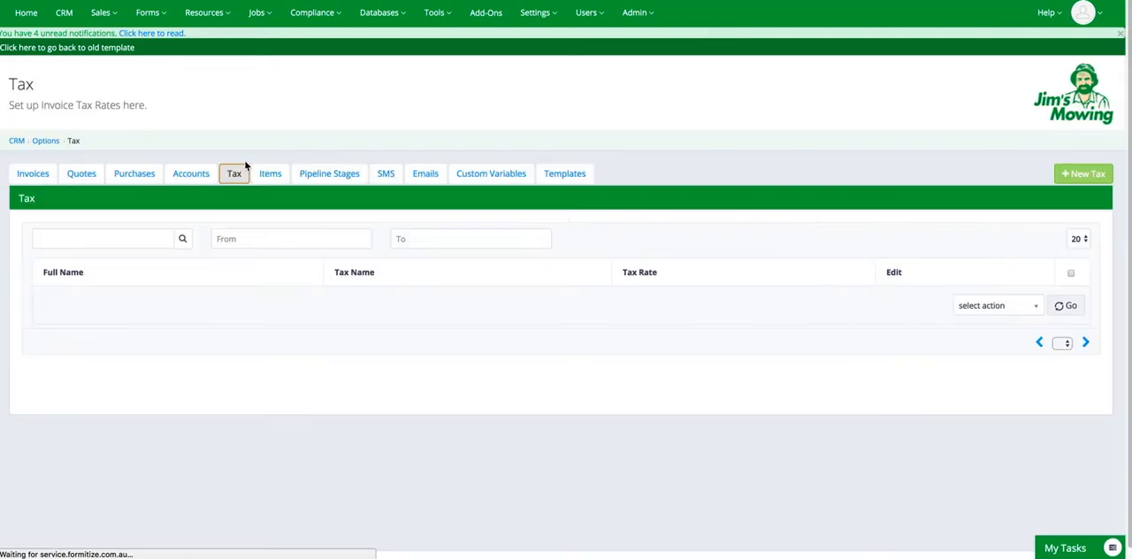
pyautogui.click(234, 174)
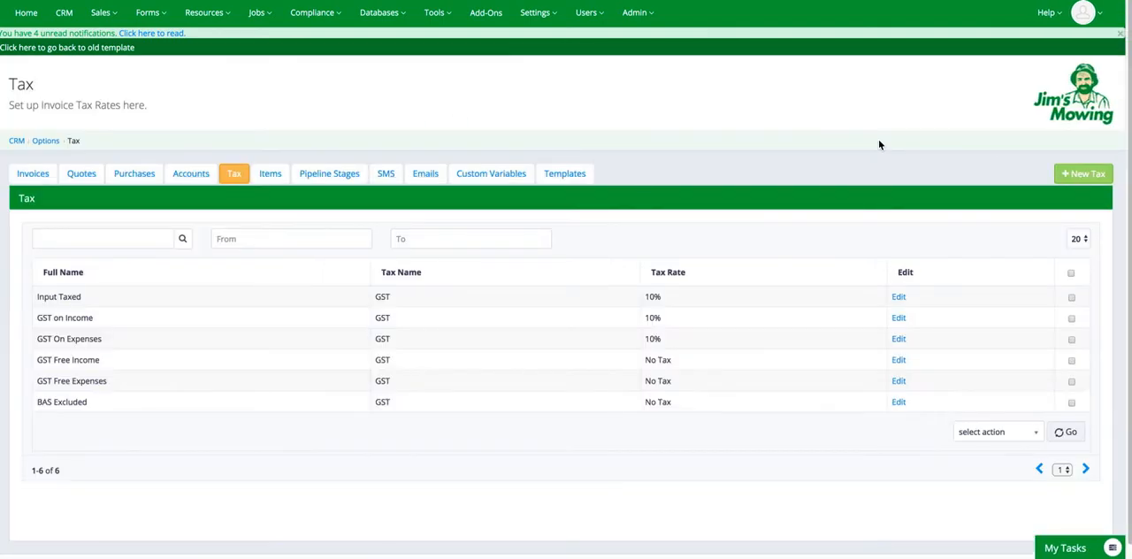
pyautogui.moveTo(986, 170)
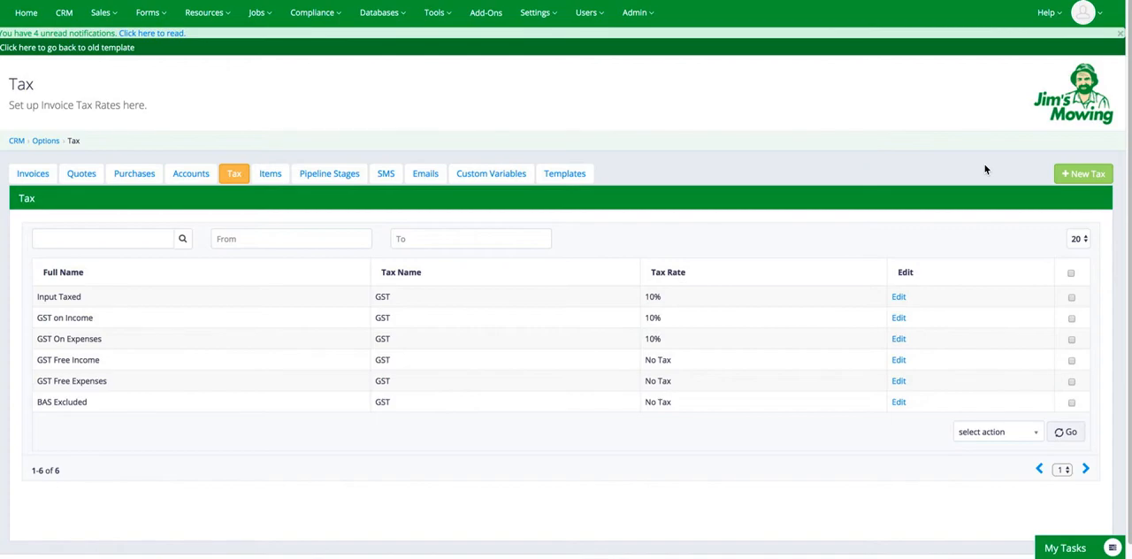
pyautogui.click(1083, 174)
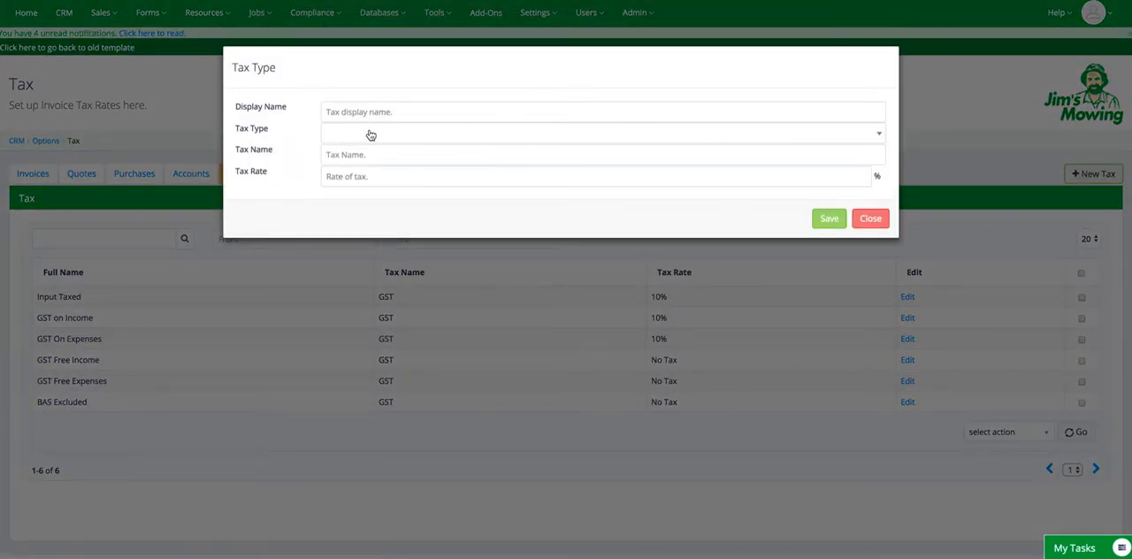
pyautogui.click(871, 218)
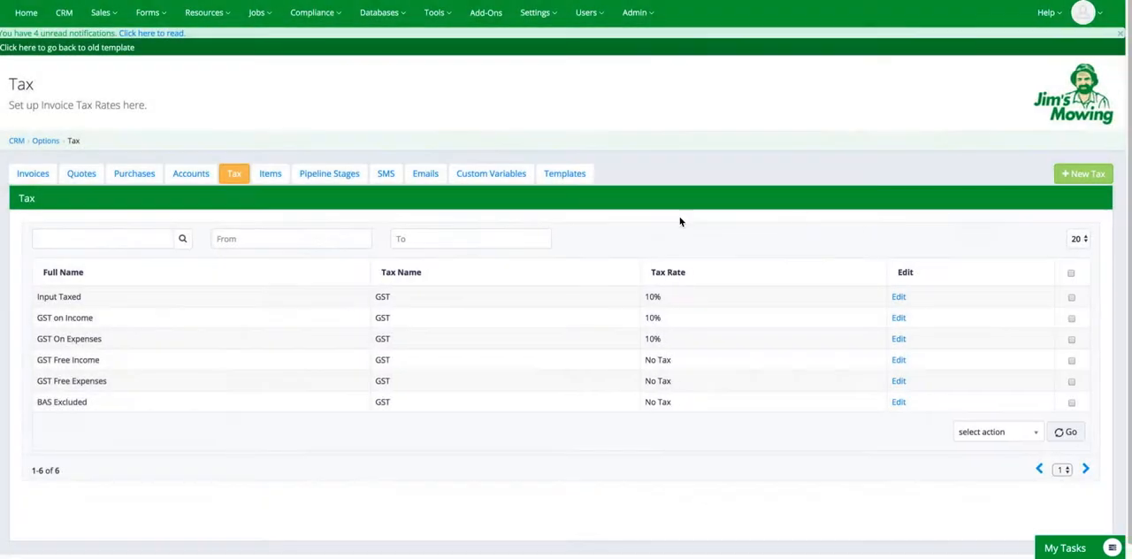
pyautogui.click(271, 173)
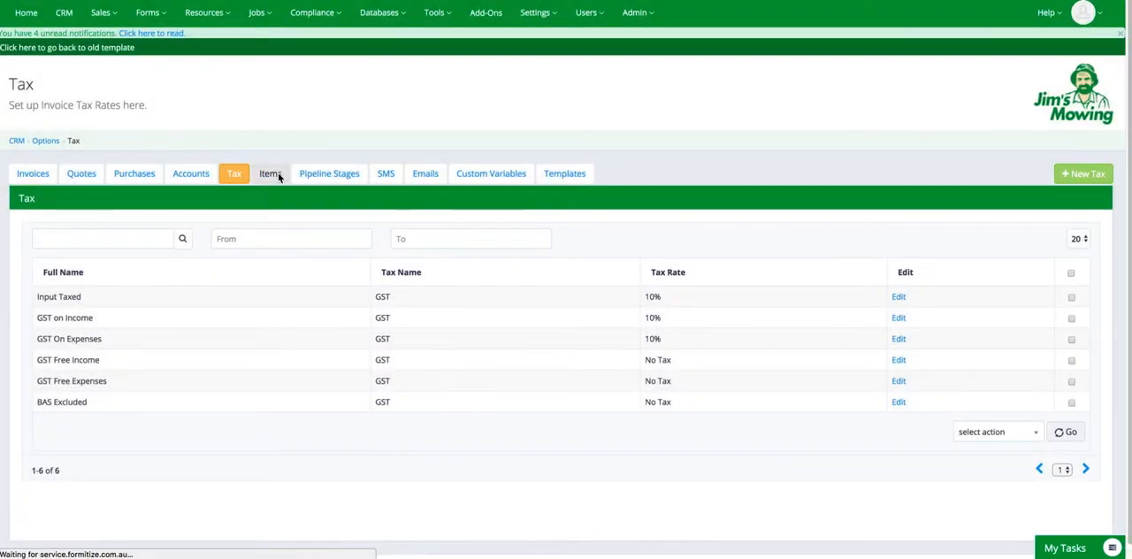
# Browse the New Item form's Account and Tax Rate choices, then close it unsaved.
pyautogui.click(269, 174)
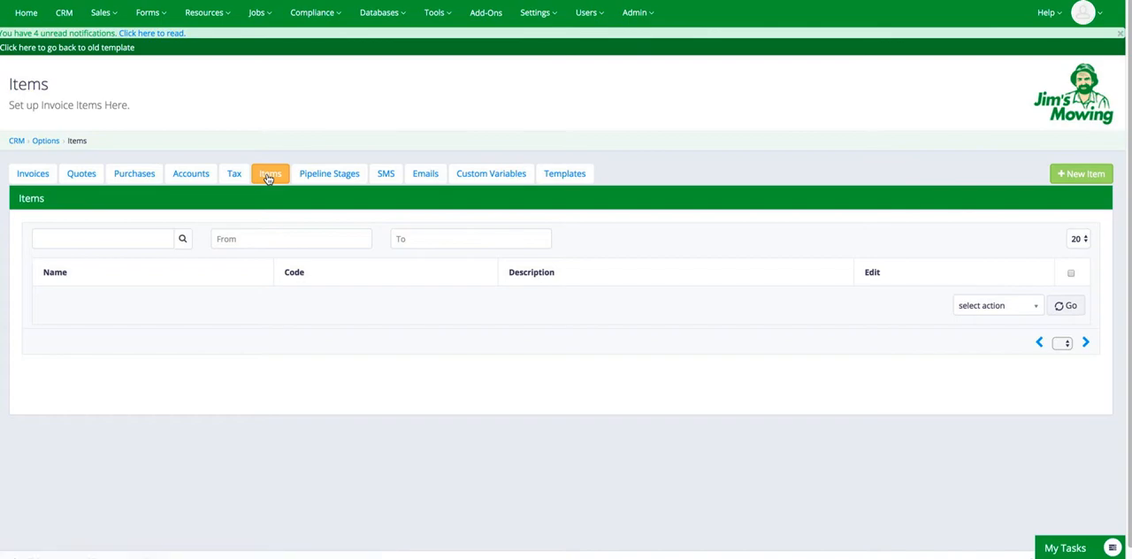
pyautogui.click(269, 174)
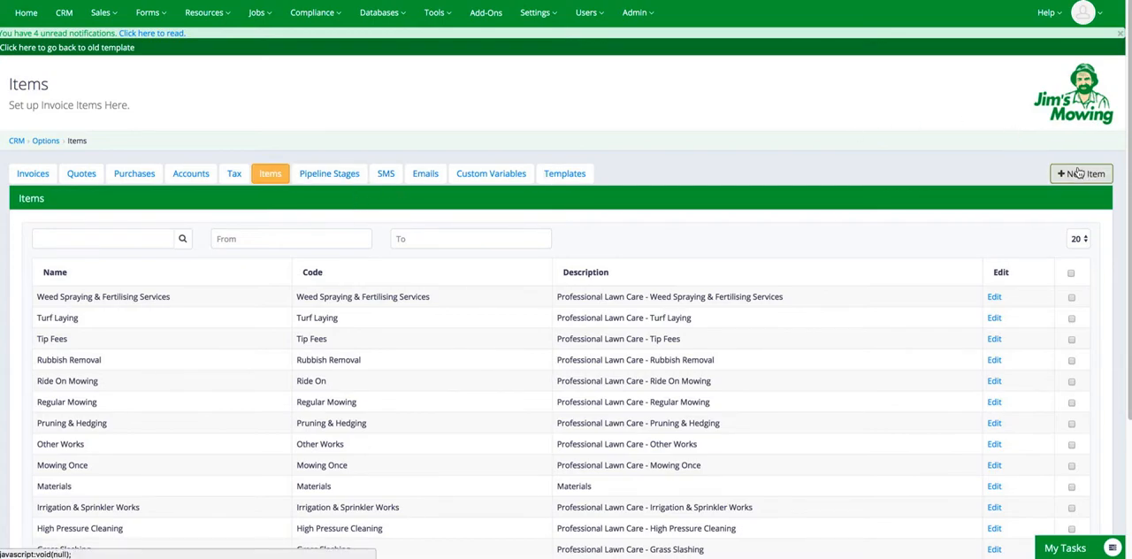
pyautogui.click(1081, 174)
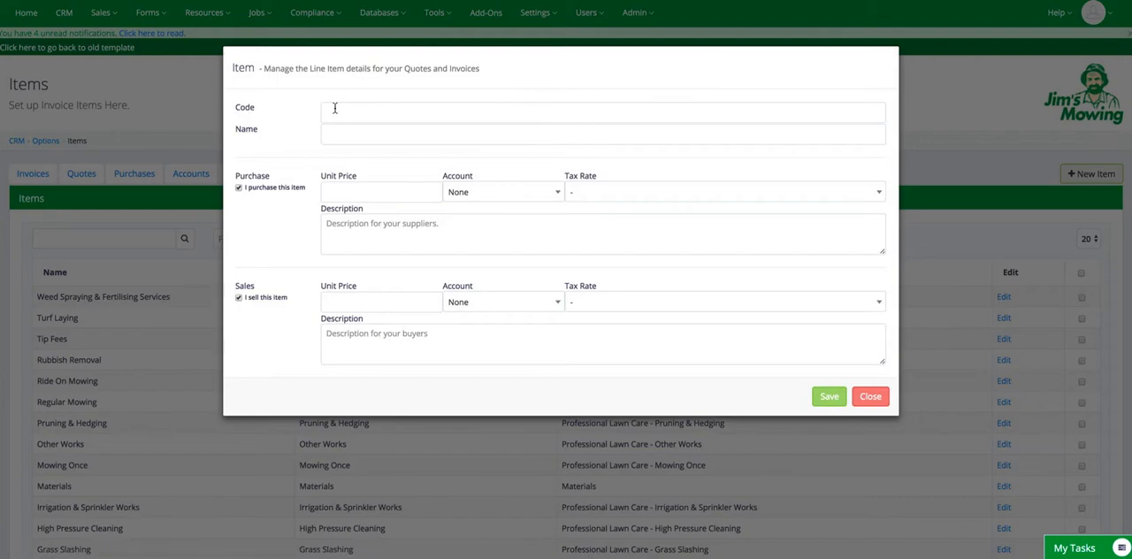
pyautogui.moveTo(290, 174)
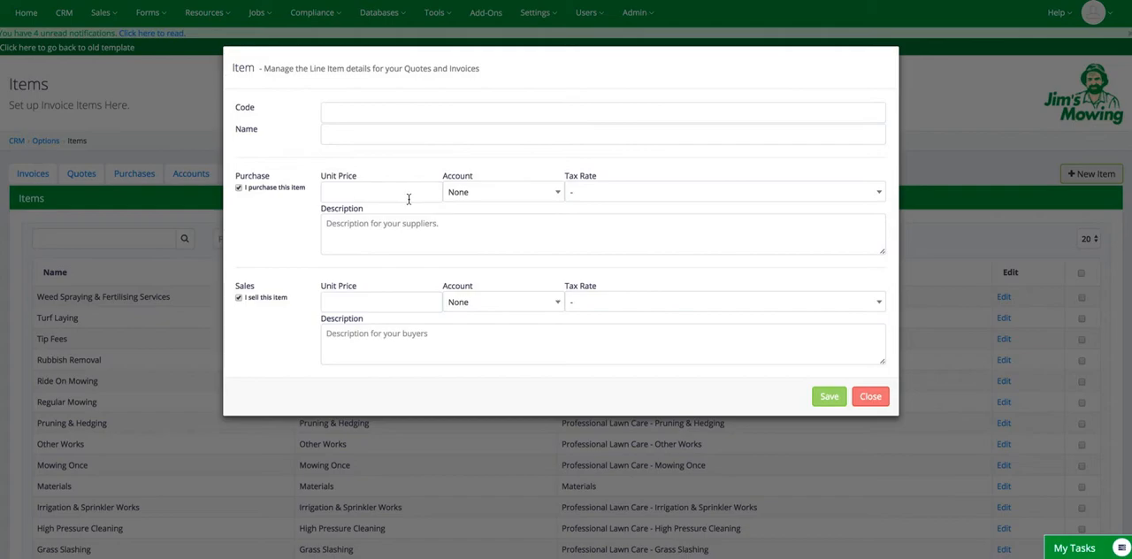
pyautogui.click(503, 191)
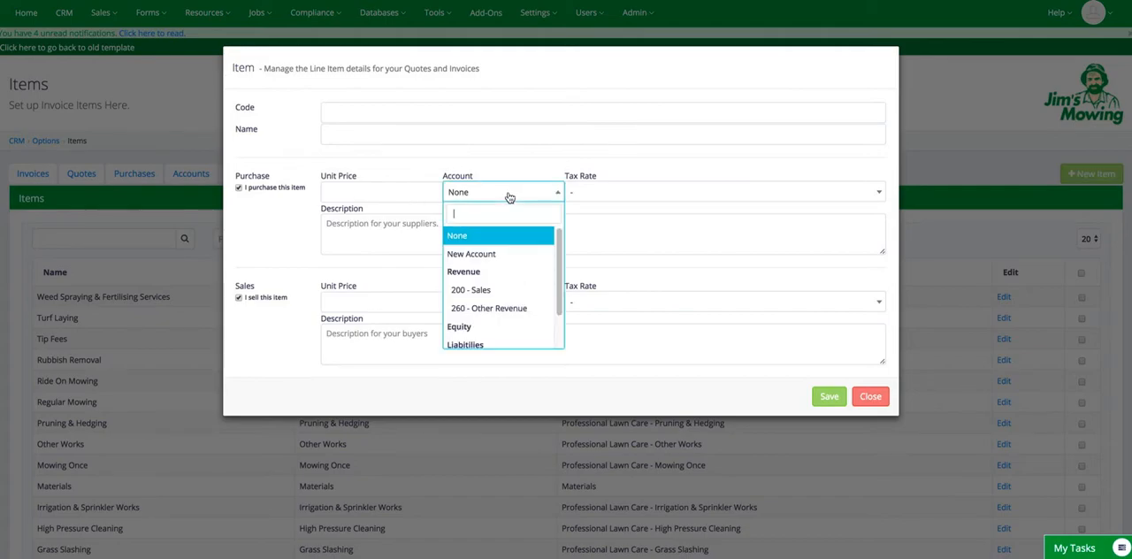
pyautogui.click(724, 191)
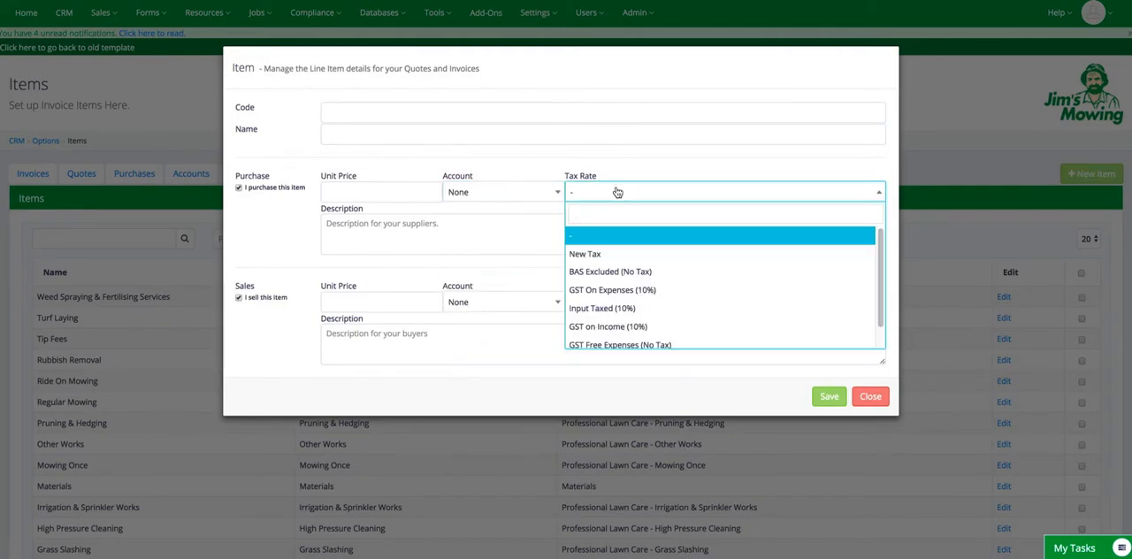
pyautogui.moveTo(644, 167)
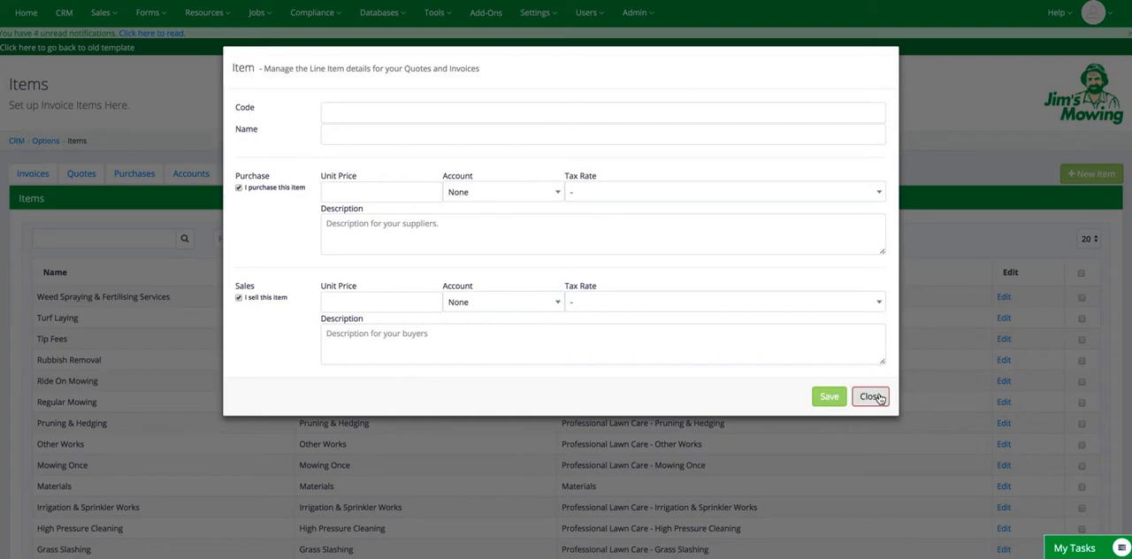
pyautogui.click(870, 396)
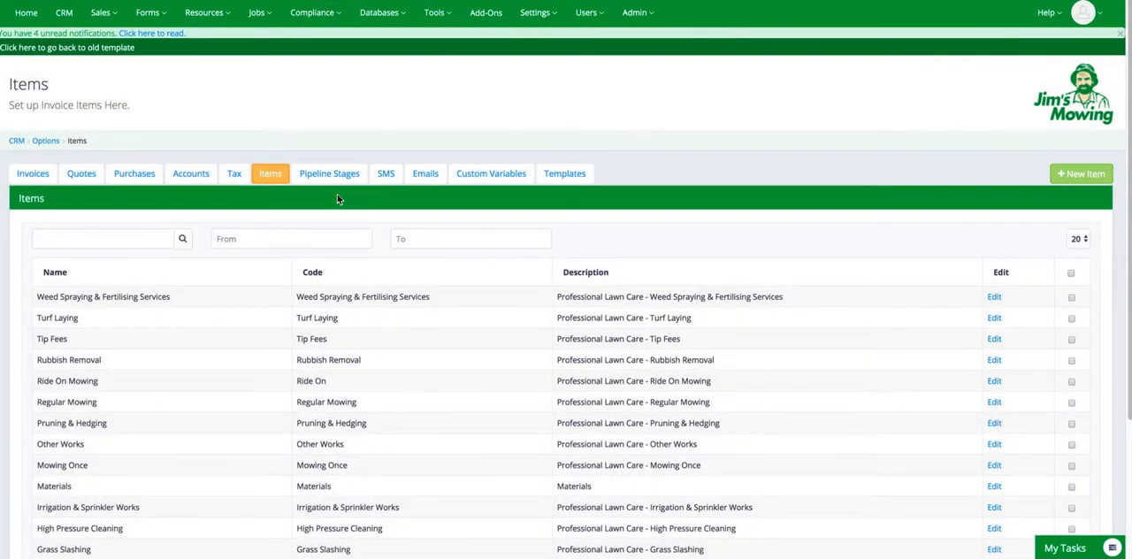
# View the Lead, Lost and Converted pipeline stages and the Lead Updates section.
pyautogui.click(330, 174)
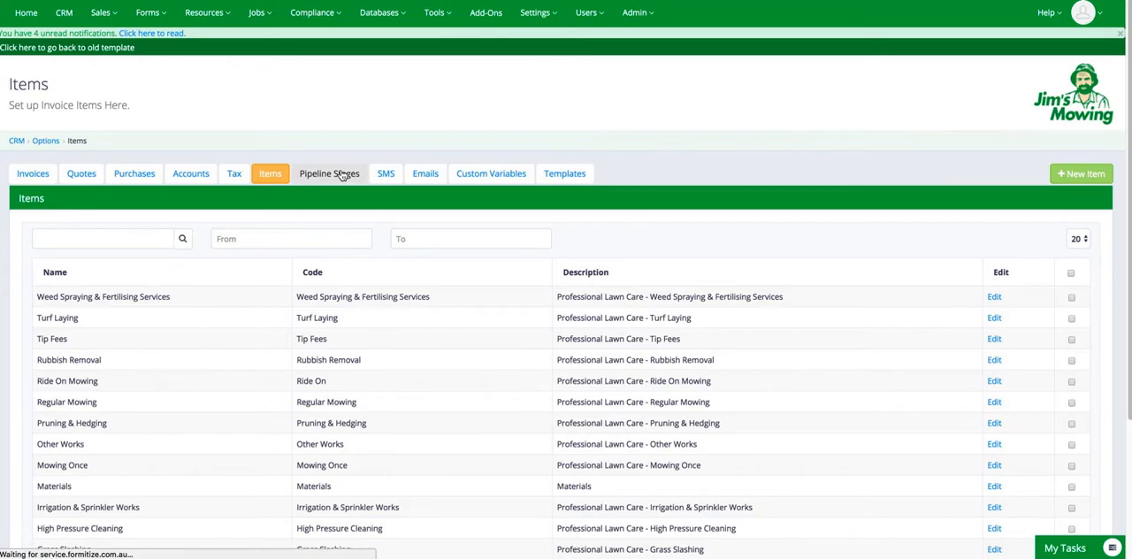
pyautogui.click(330, 173)
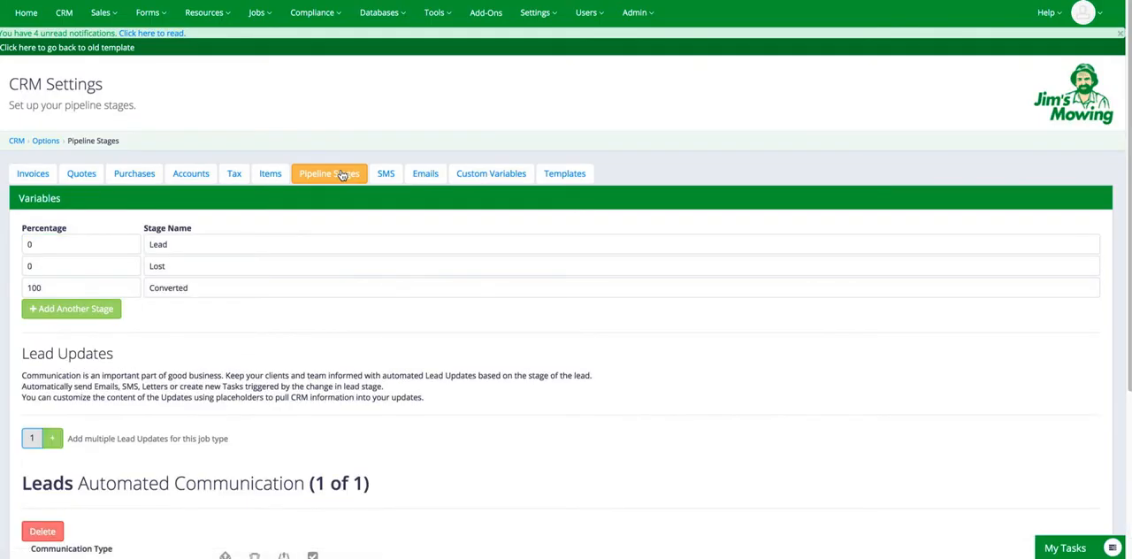
pyautogui.moveTo(148, 225)
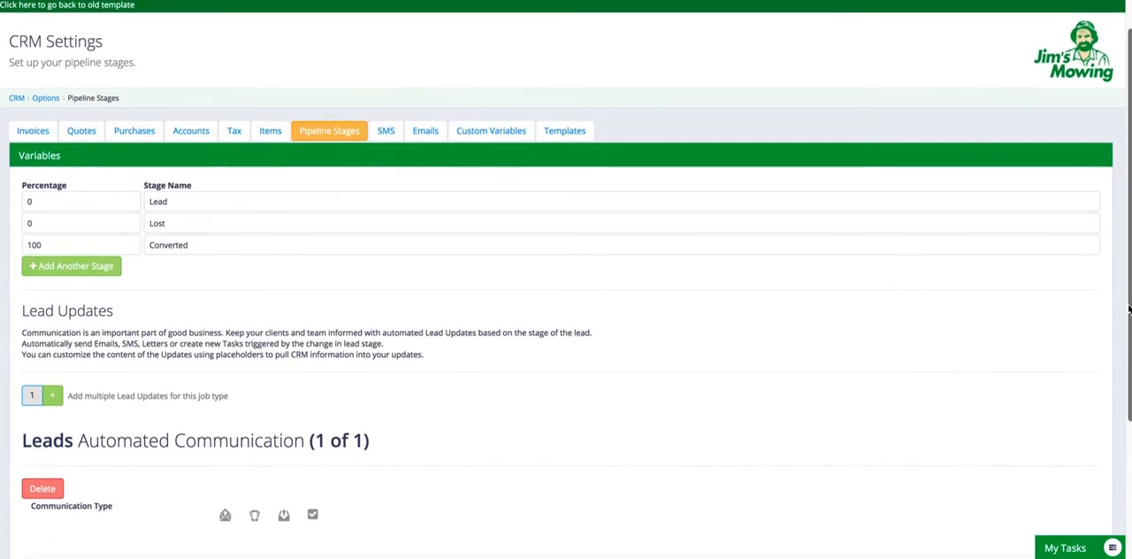
pyautogui.scroll(-3)
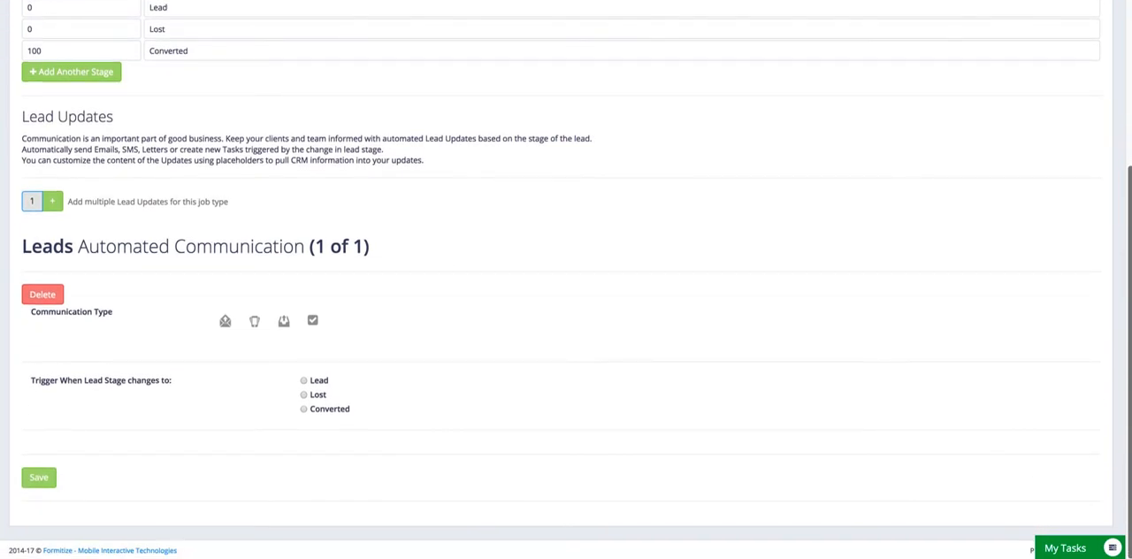
pyautogui.moveTo(244, 351)
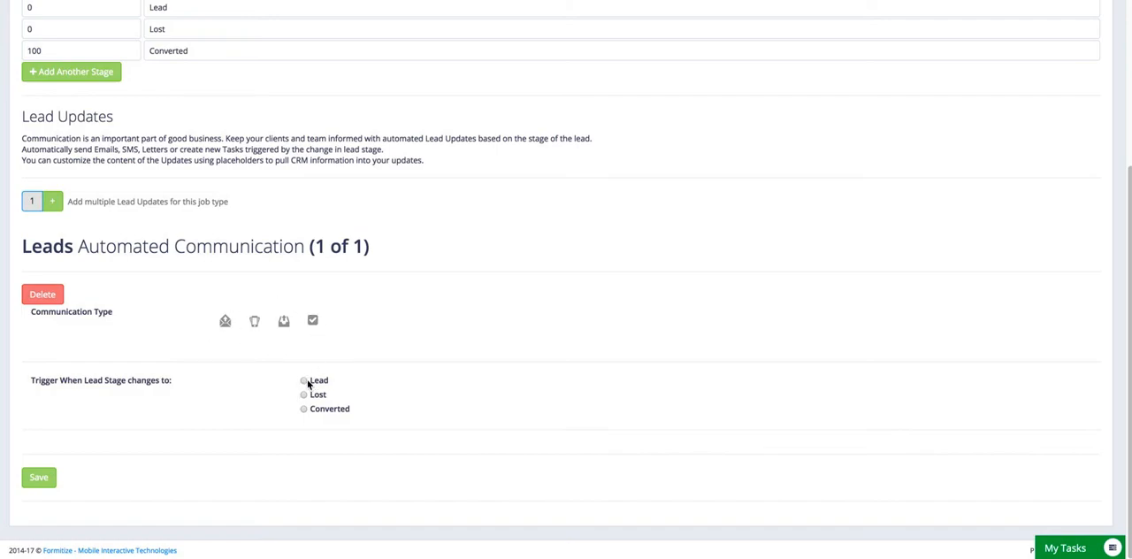
pyautogui.moveTo(1090, 195)
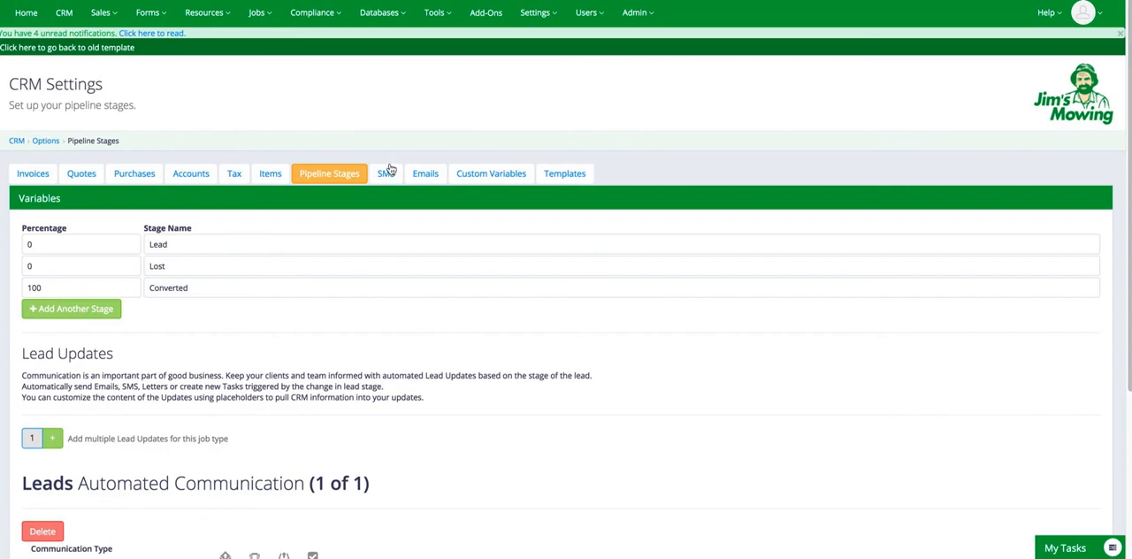
# View the SMS settings: zero credits, $10 credit purchase and auto-topup left off.
pyautogui.click(386, 173)
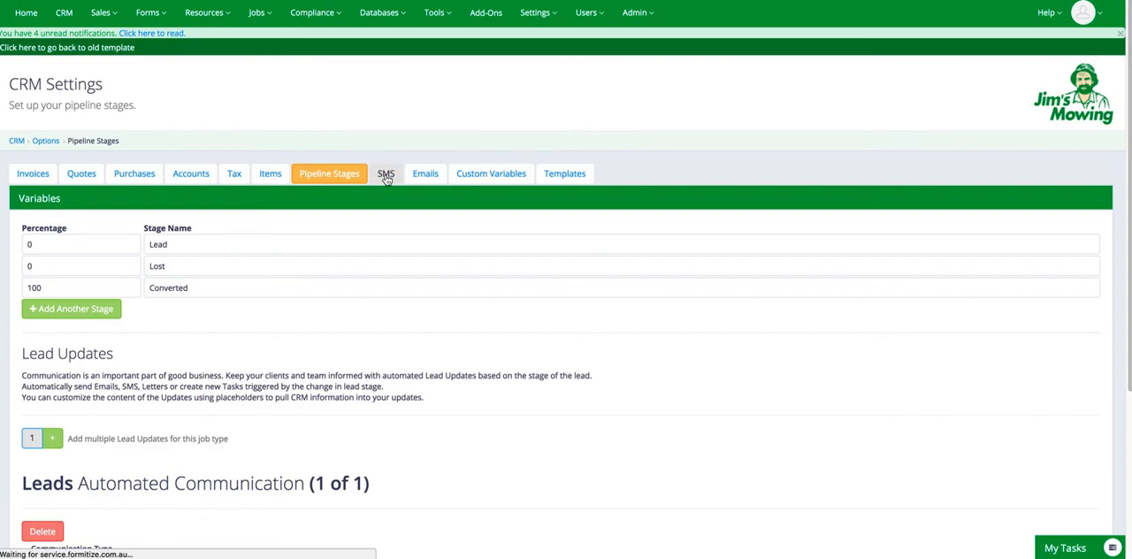
pyautogui.click(386, 174)
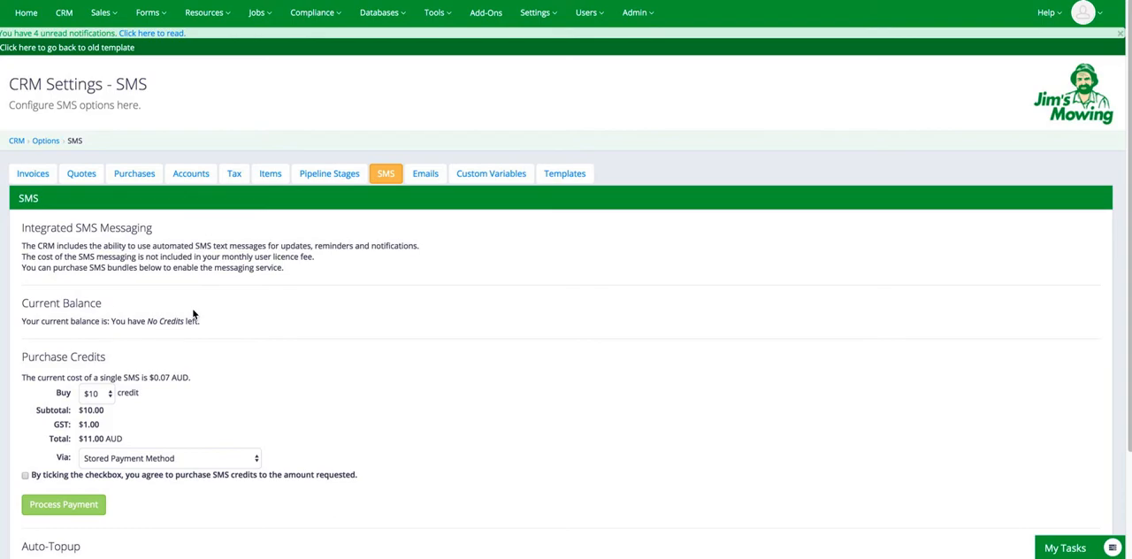
pyautogui.moveTo(148, 400)
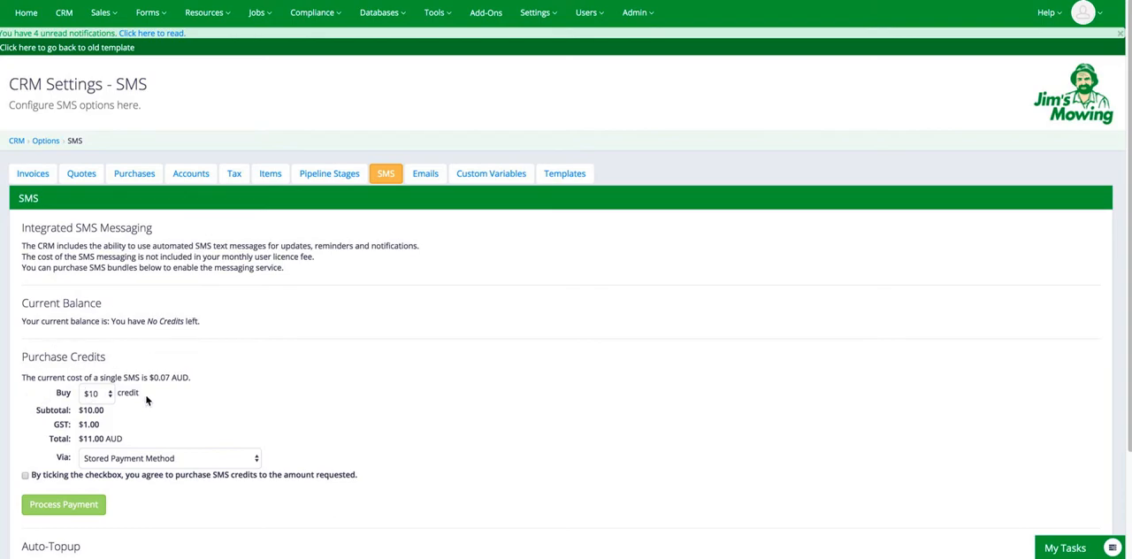
pyautogui.moveTo(1124, 267)
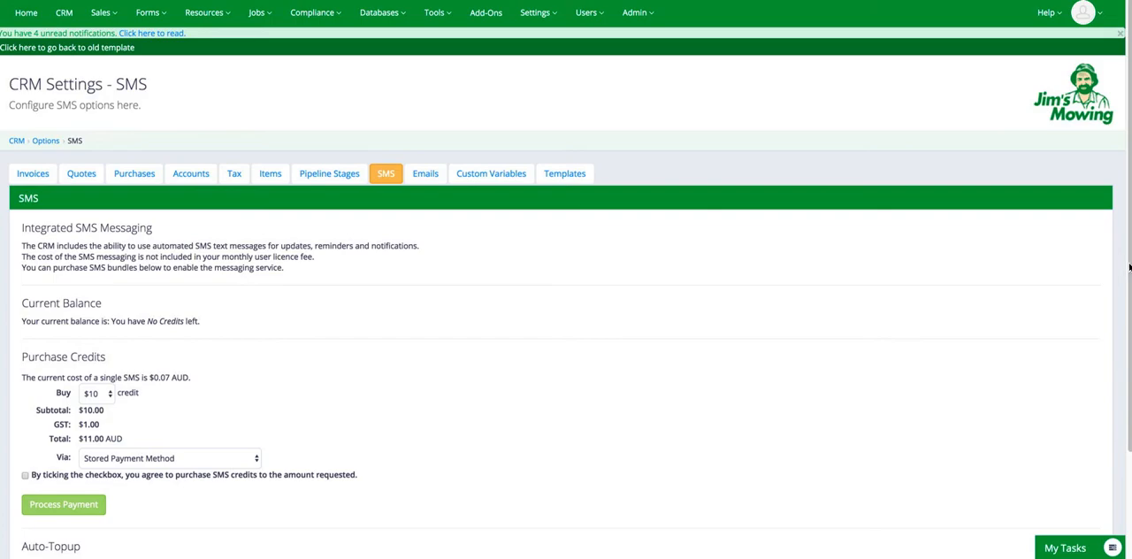
pyautogui.scroll(-3)
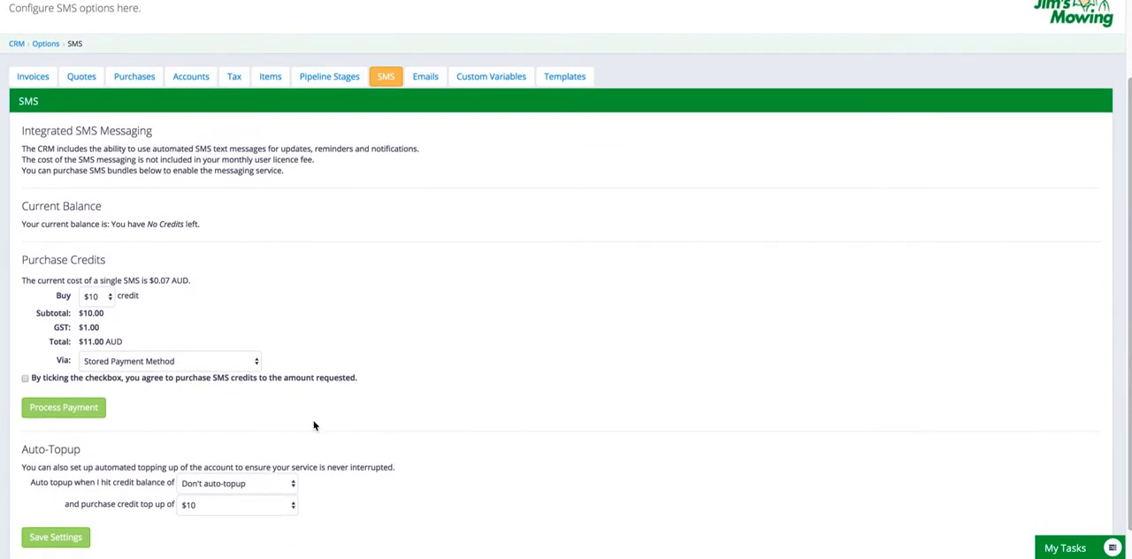
pyautogui.moveTo(283, 453)
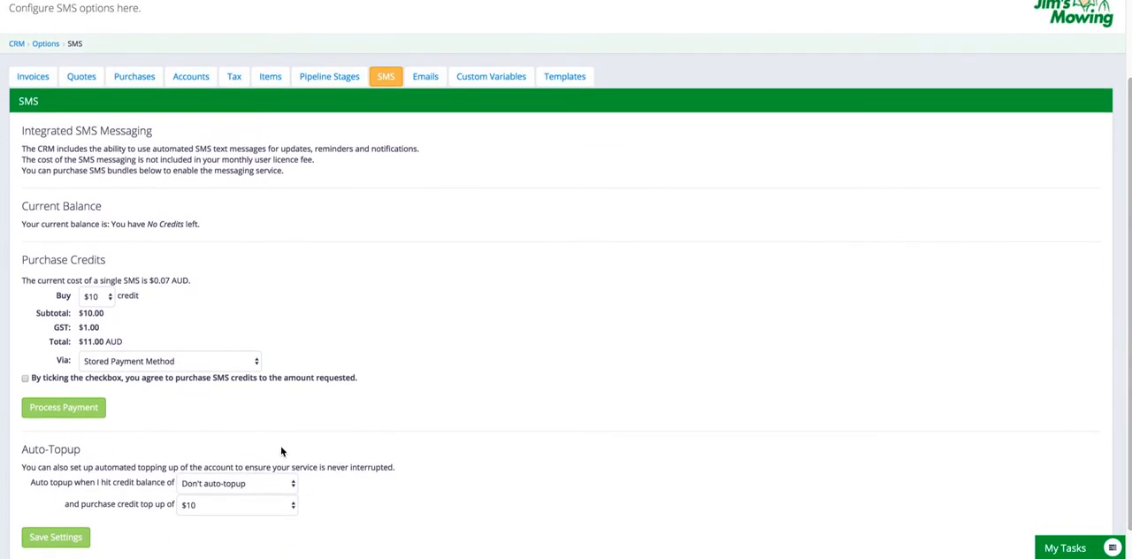
pyautogui.moveTo(283, 489)
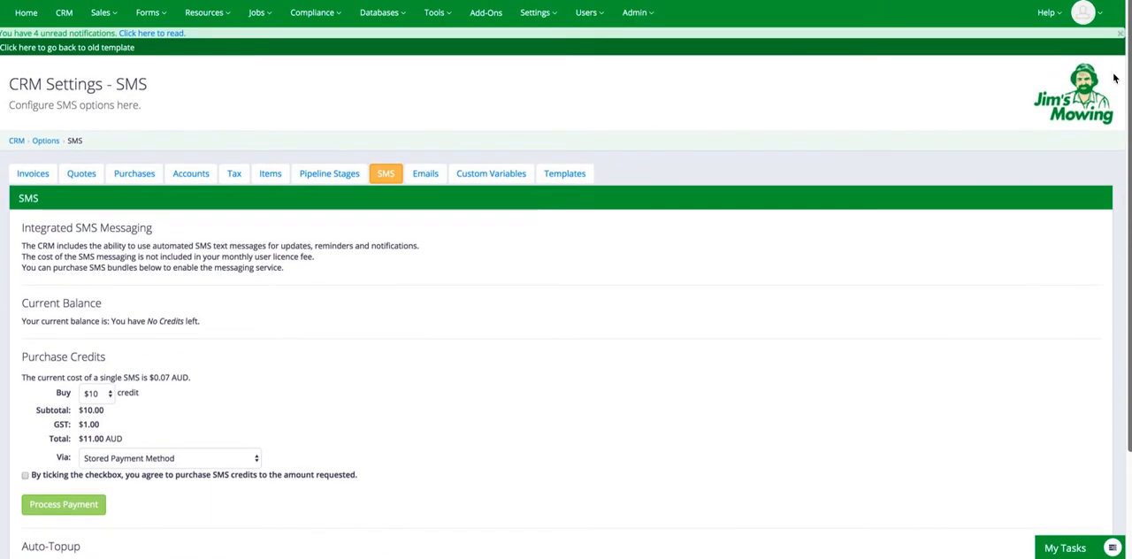
pyautogui.moveTo(478, 208)
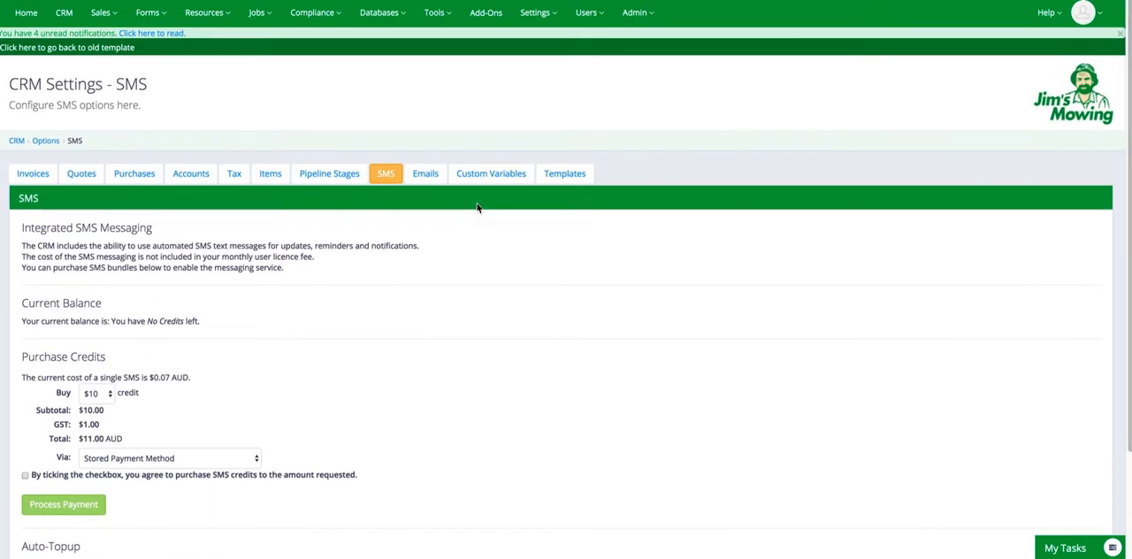
pyautogui.click(425, 174)
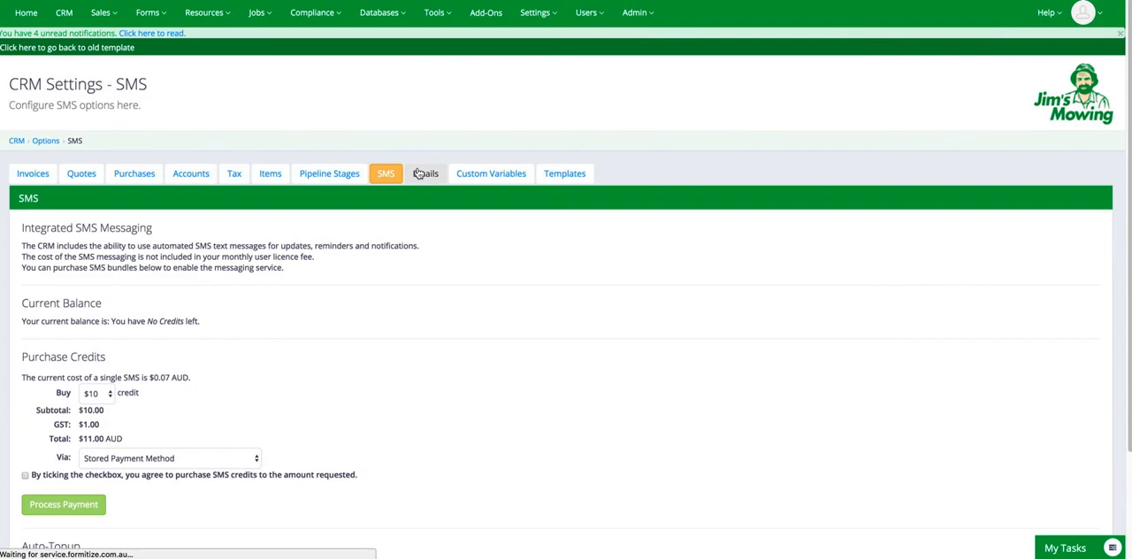
# View the default email footer with sender name, business name and phone placeholders.
pyautogui.click(425, 173)
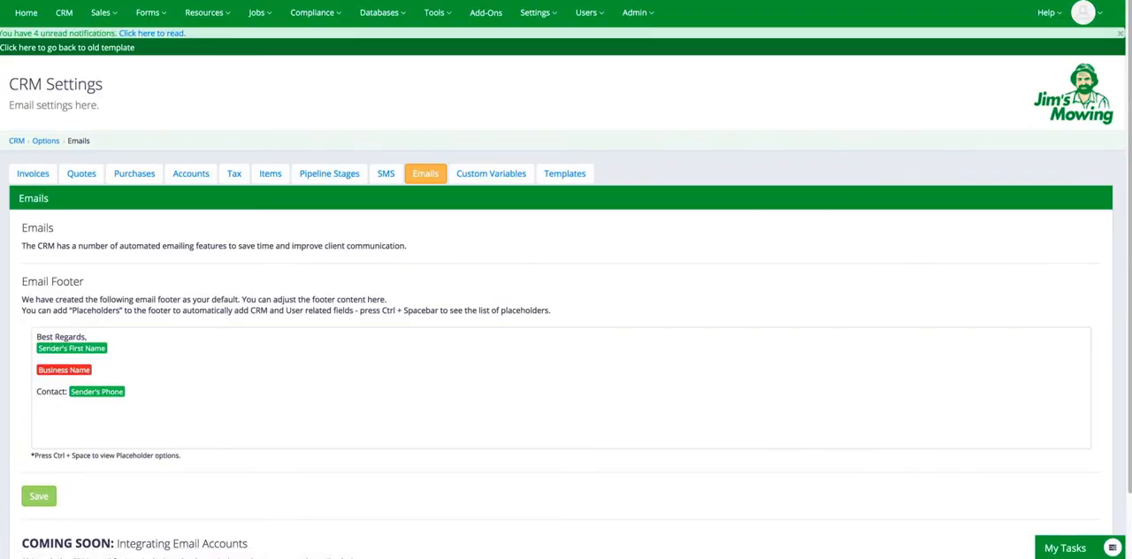
pyautogui.scroll(-3)
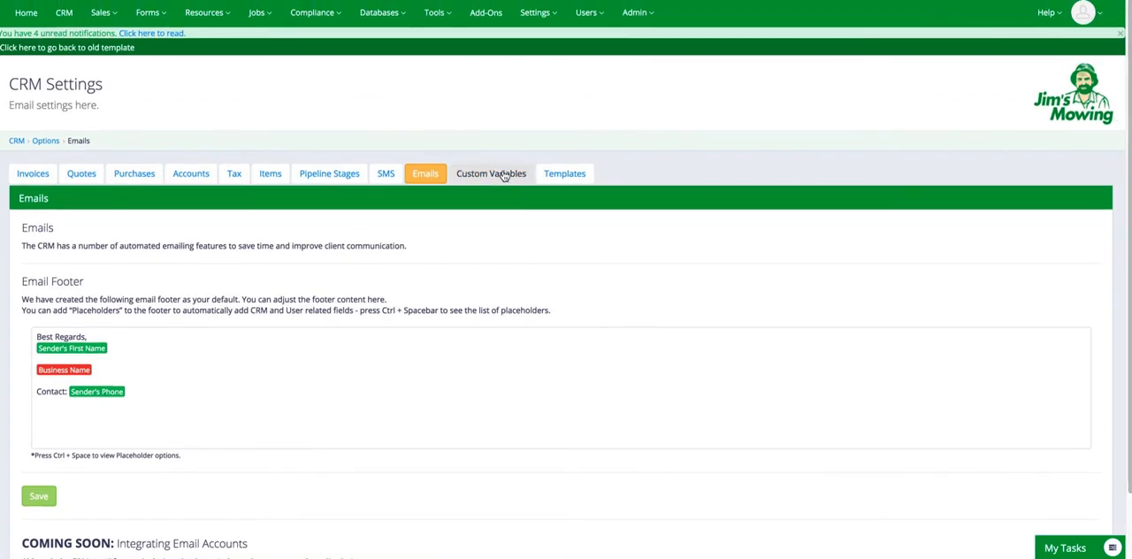
pyautogui.click(492, 173)
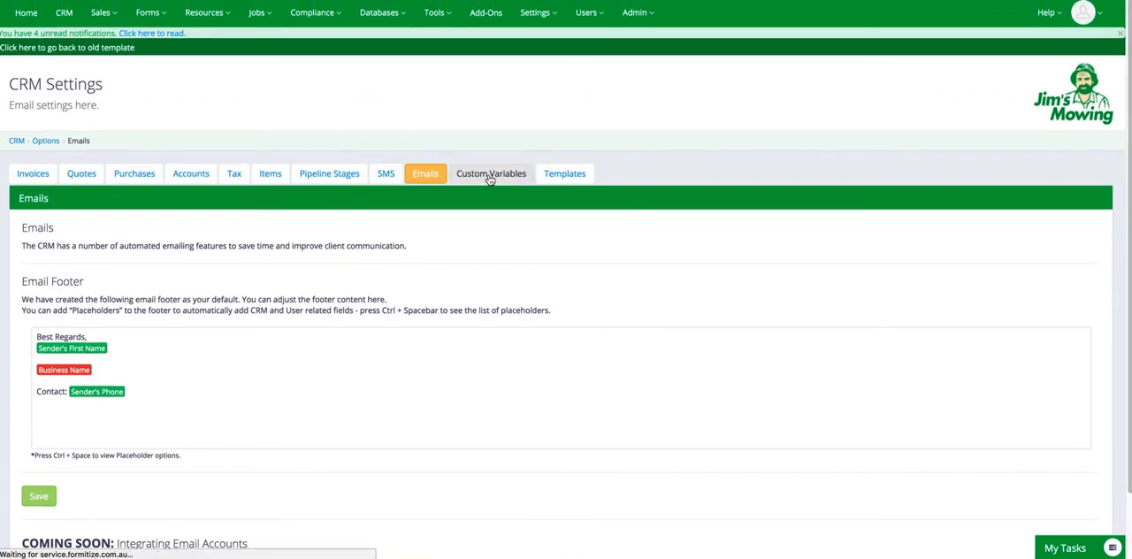
# View the standard customer fields and the empty row for adding custom variables.
pyautogui.click(492, 173)
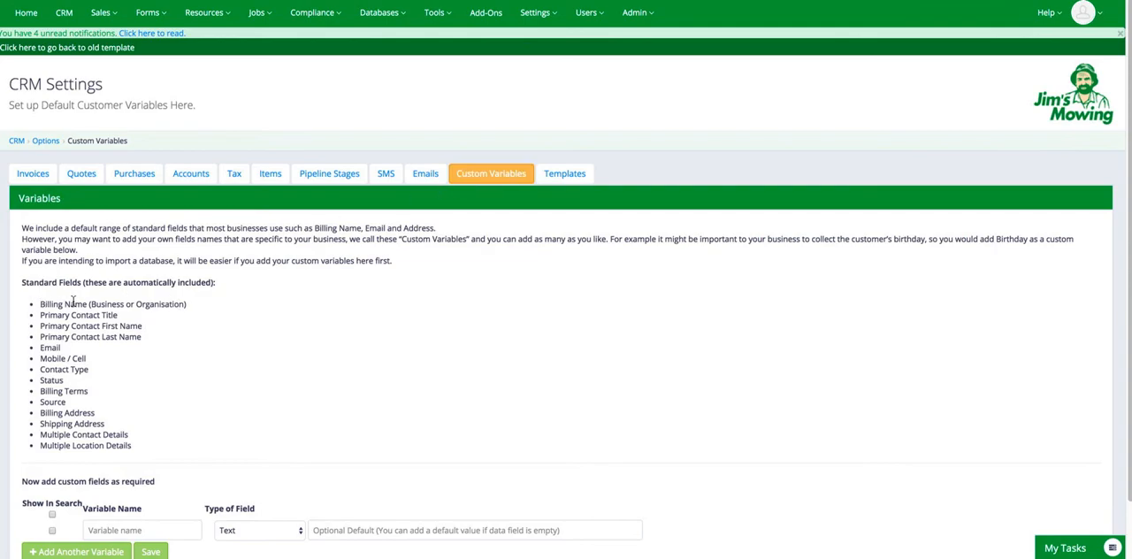
pyautogui.moveTo(102, 375)
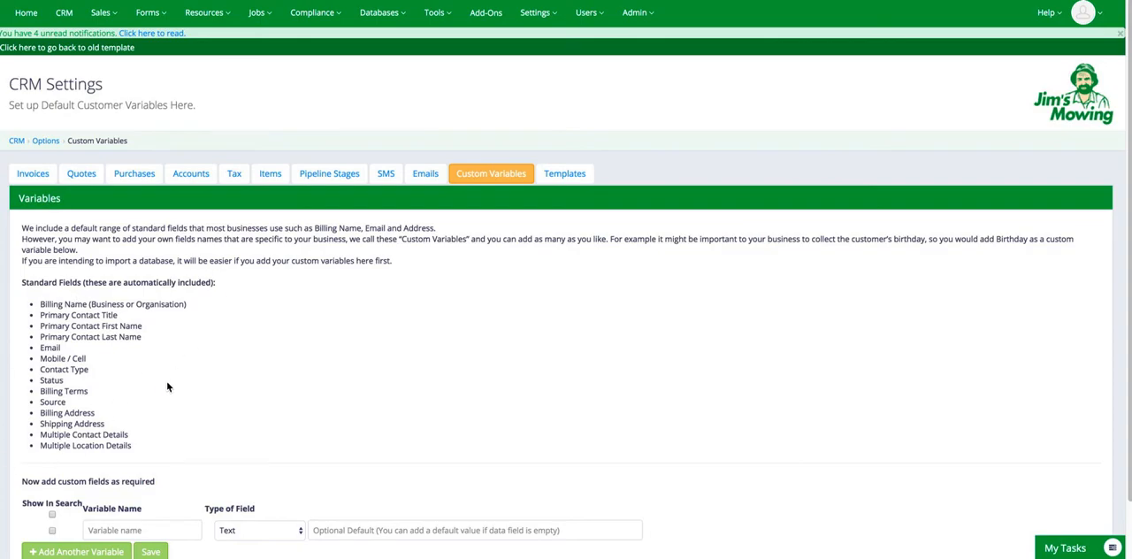
pyautogui.moveTo(1111, 236)
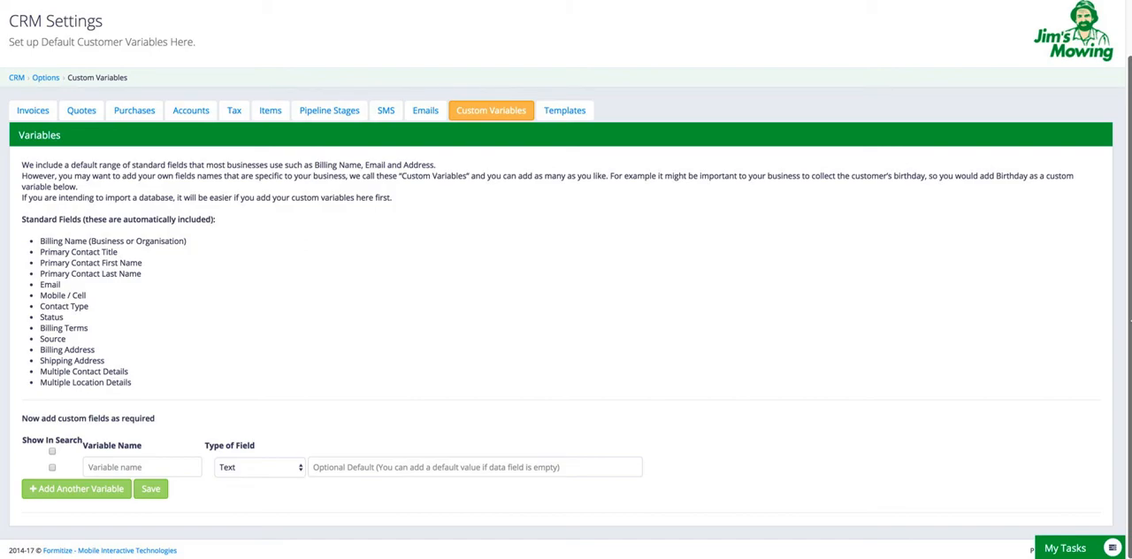
pyautogui.moveTo(955, 321)
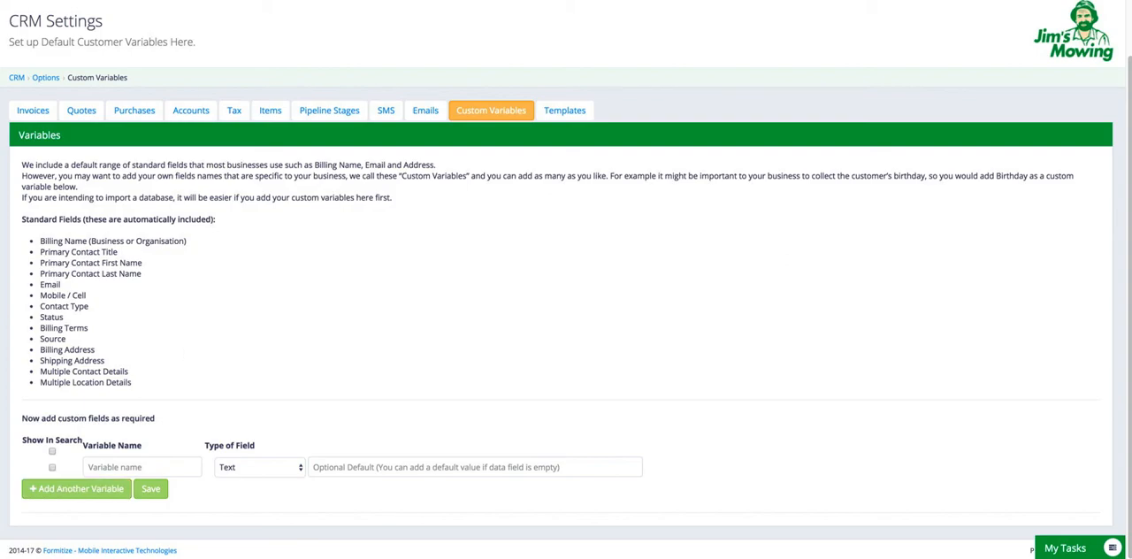
pyautogui.click(565, 110)
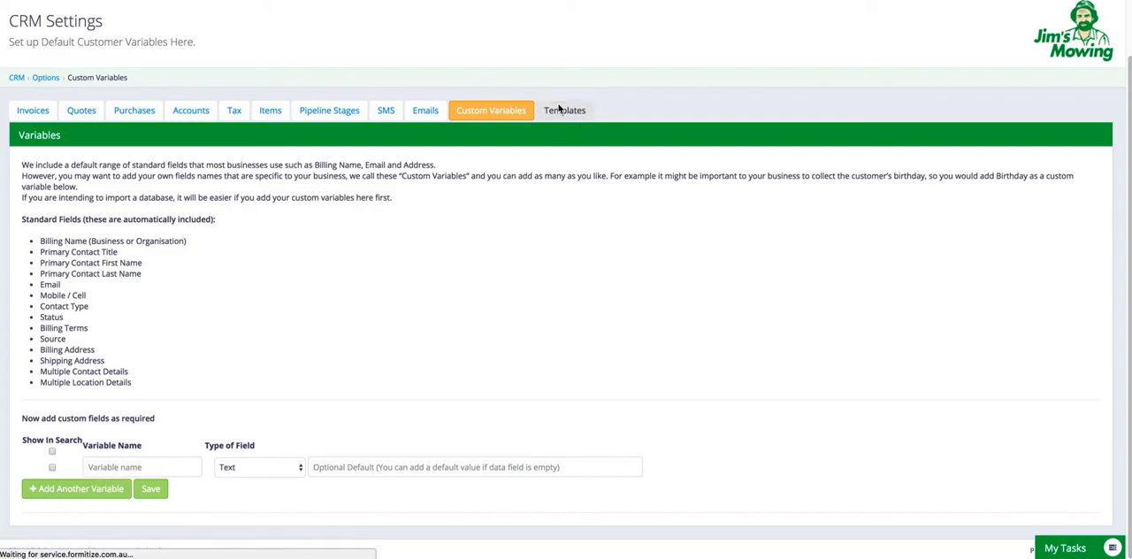
# Show the Templates settings with the email, SMS and letter template categories listed.
pyautogui.click(564, 109)
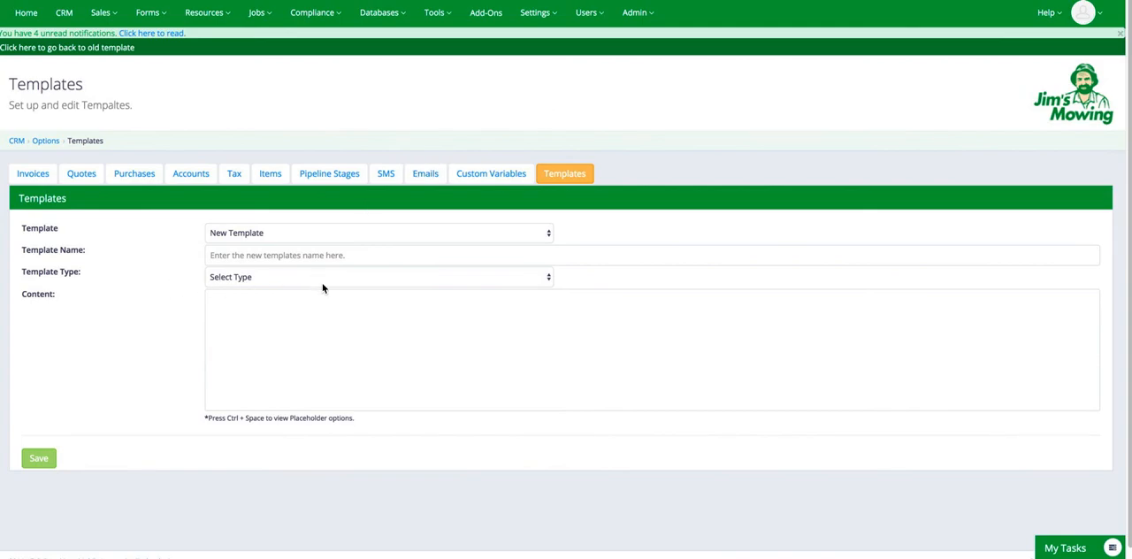
pyautogui.moveTo(489, 234)
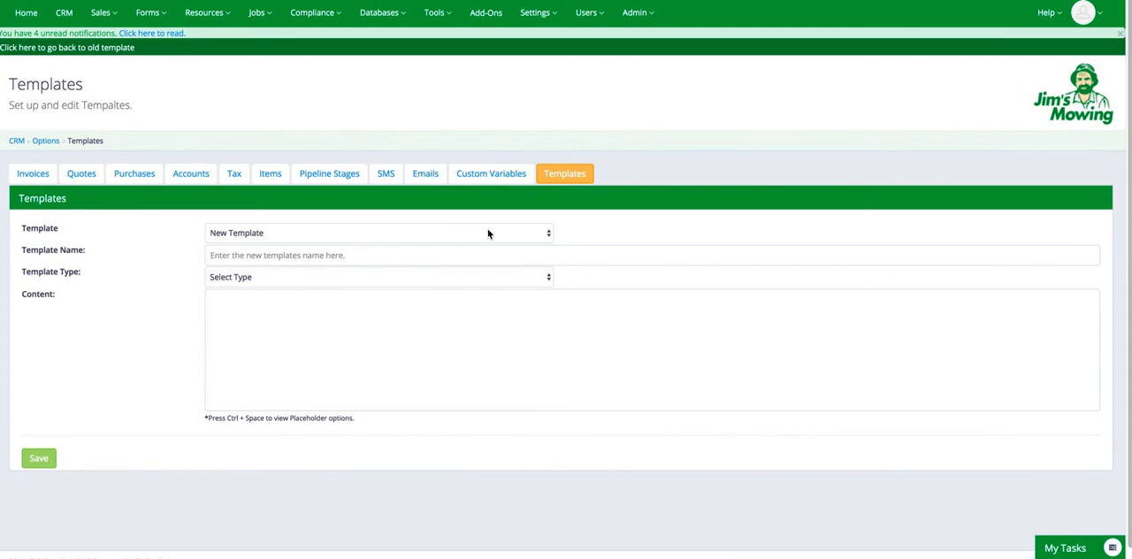
pyautogui.click(376, 234)
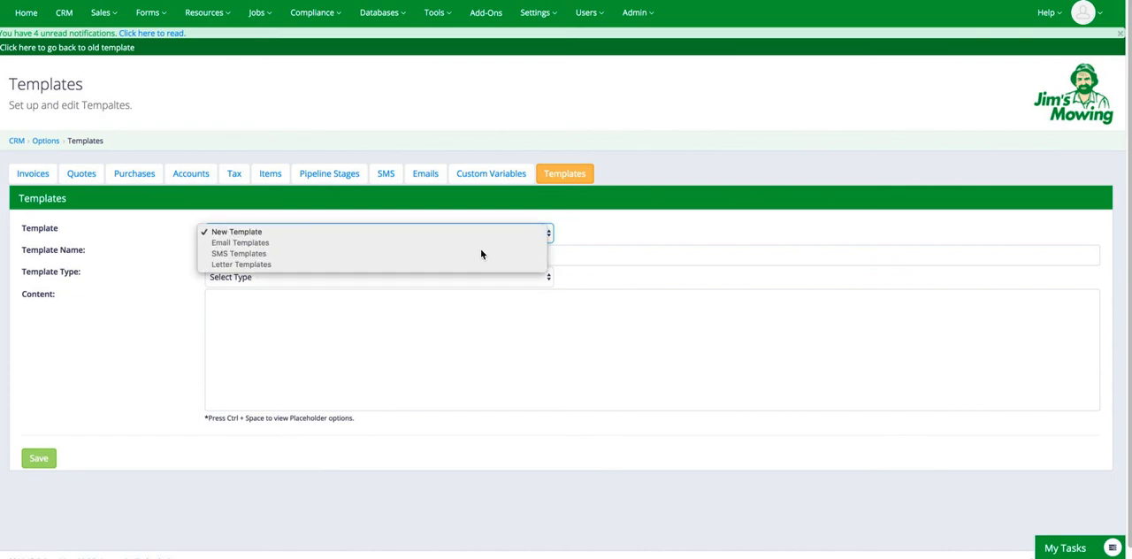
pyautogui.moveTo(467, 268)
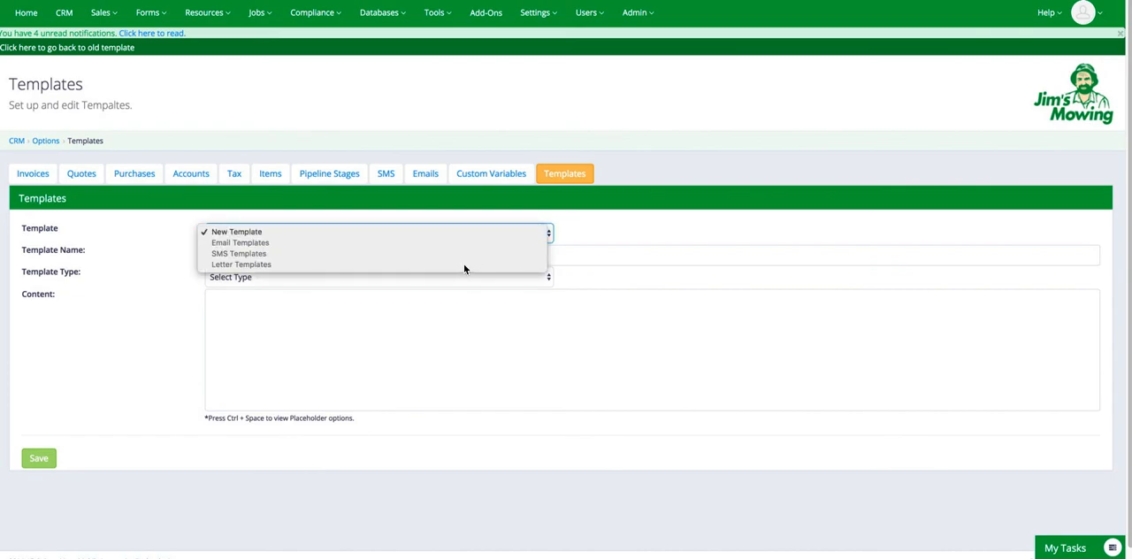